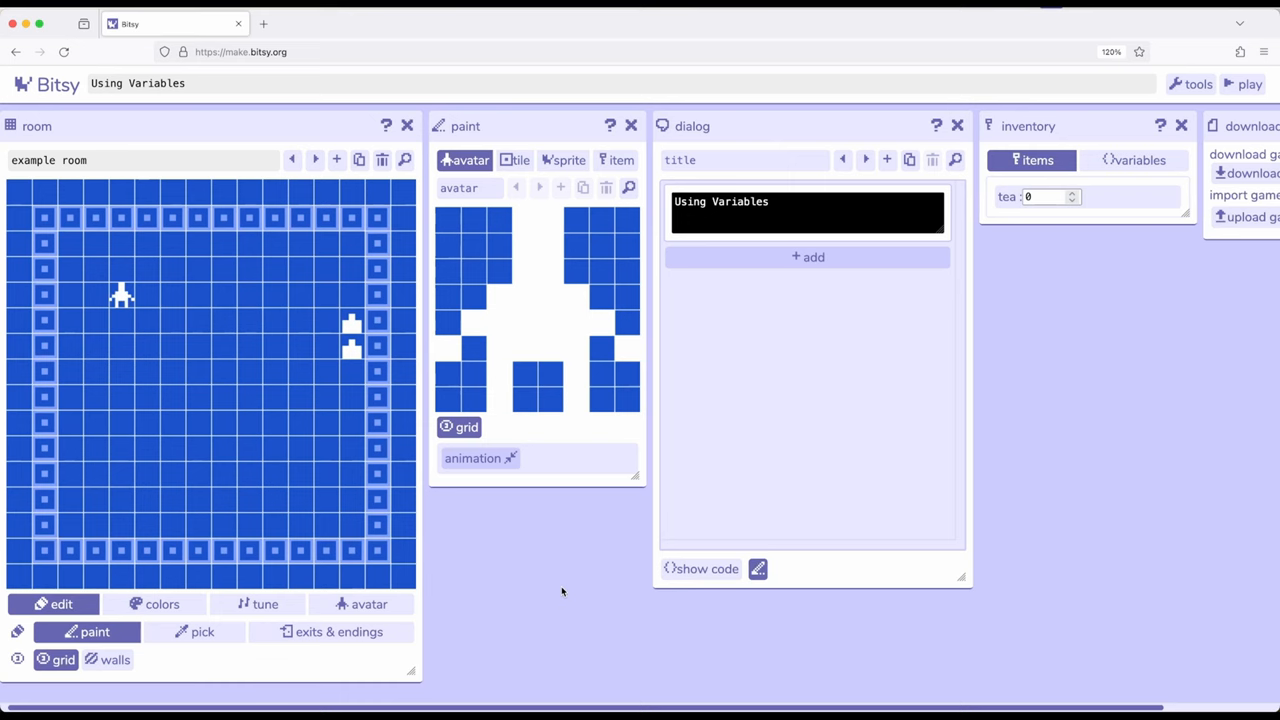
pyautogui.moveTo(1076, 132)
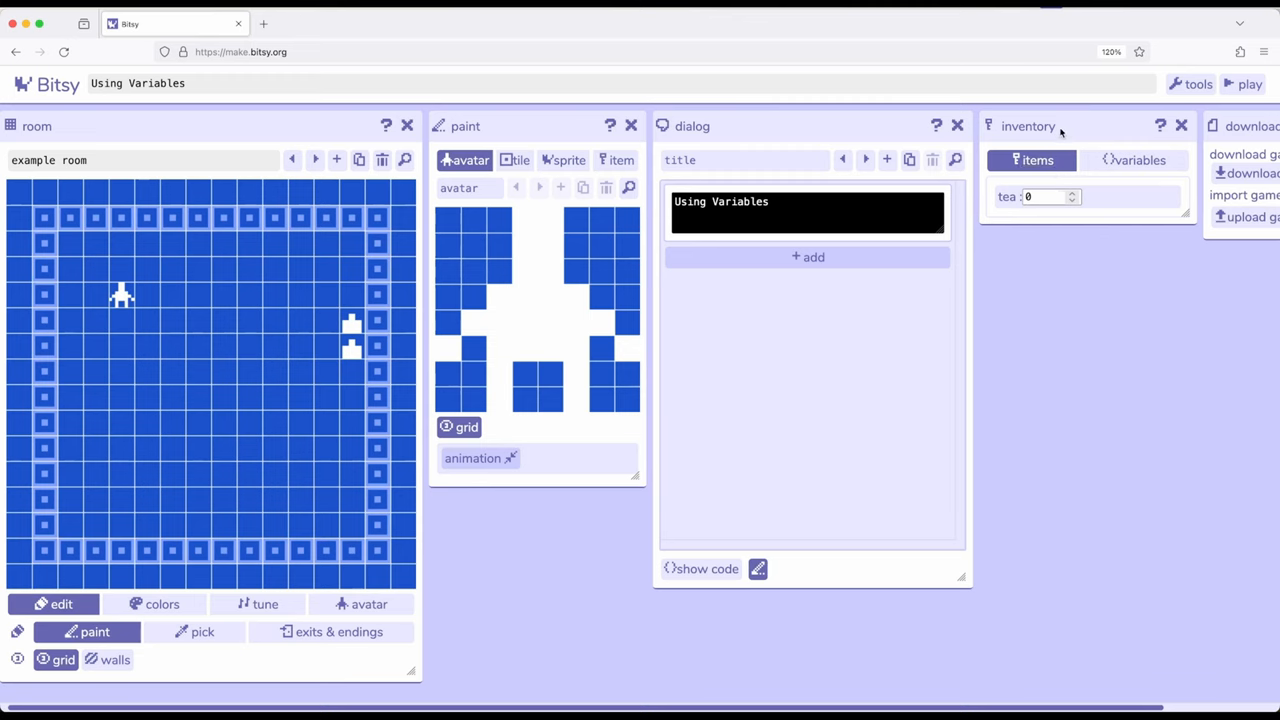
pyautogui.moveTo(1060, 130)
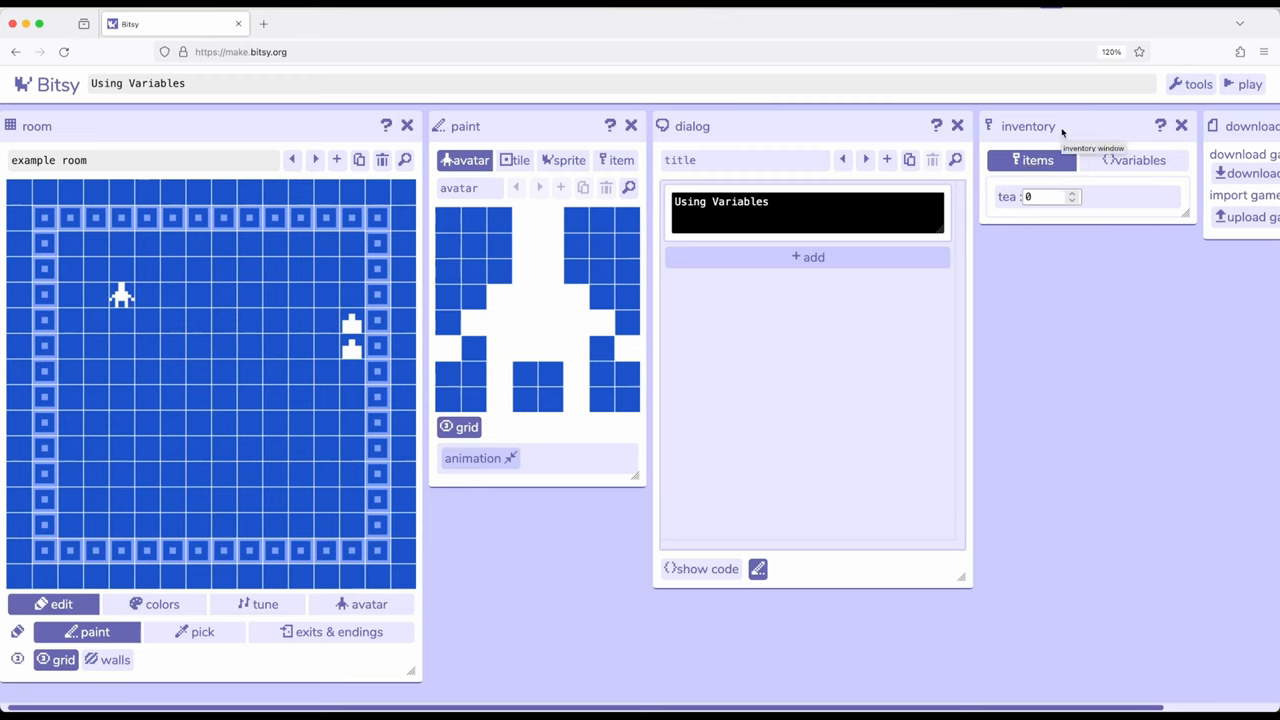
pyautogui.moveTo(1072, 314)
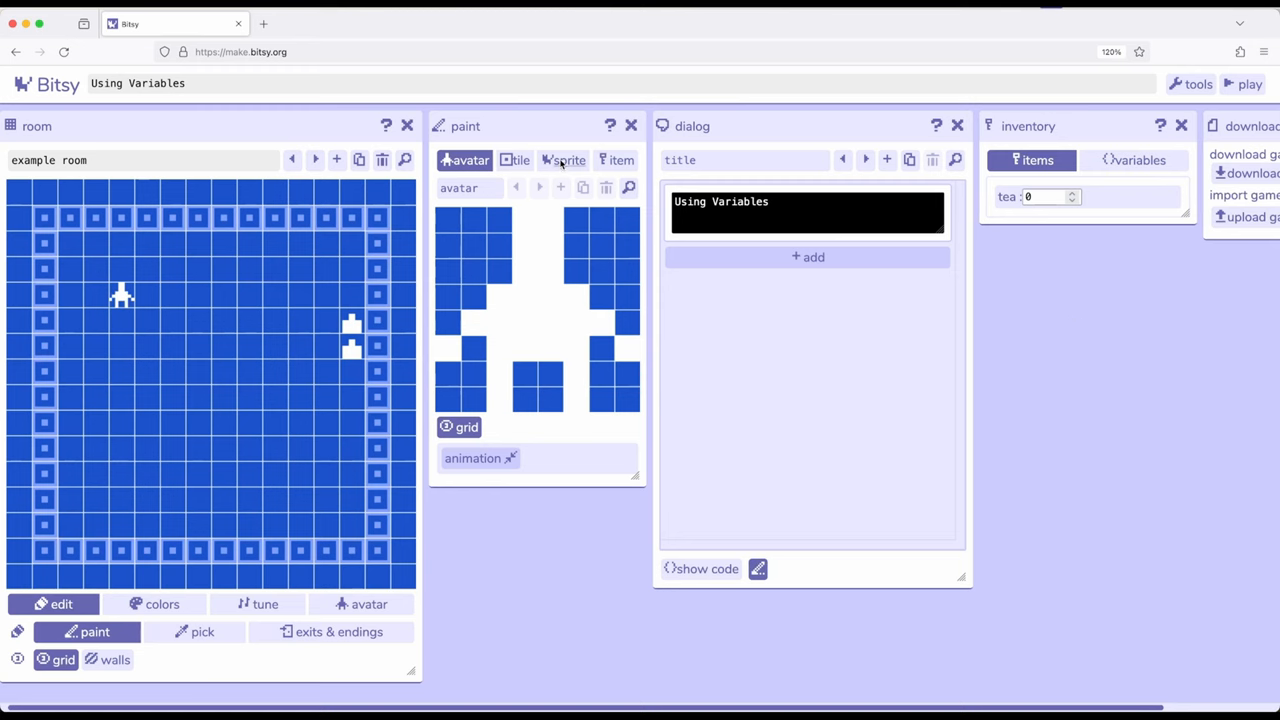
pyautogui.moveTo(561, 133)
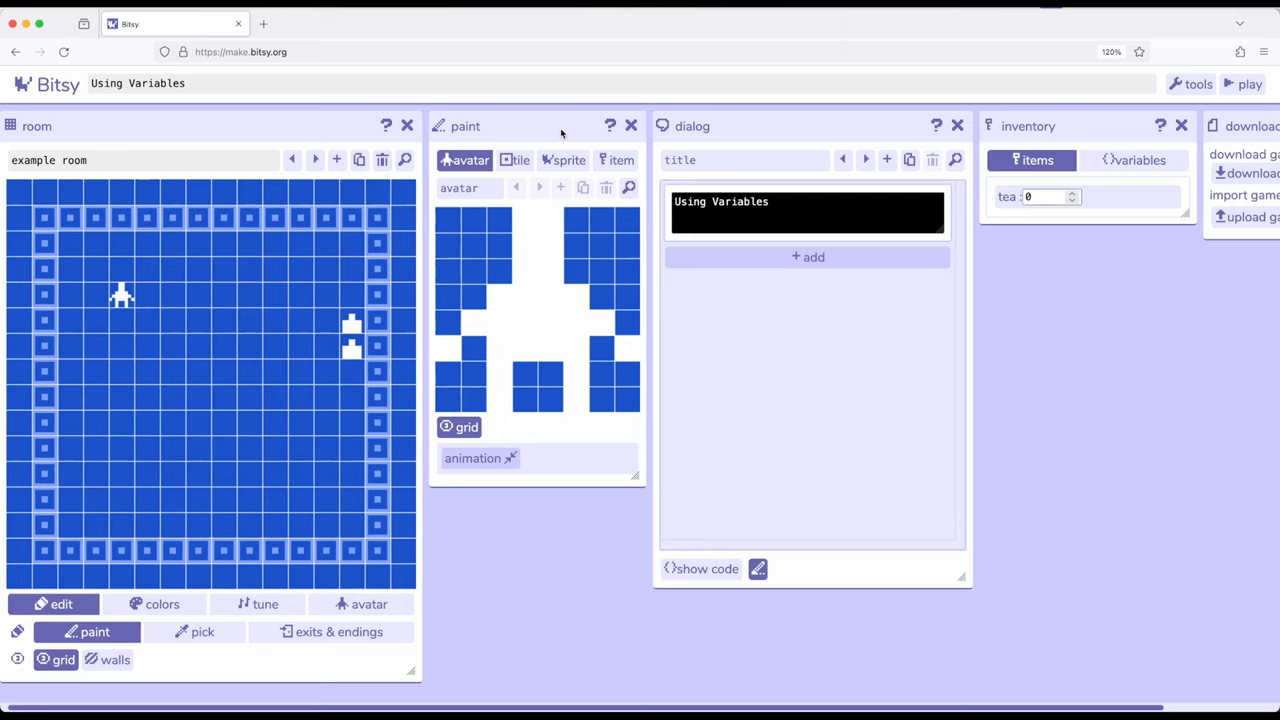
pyautogui.moveTo(560, 132)
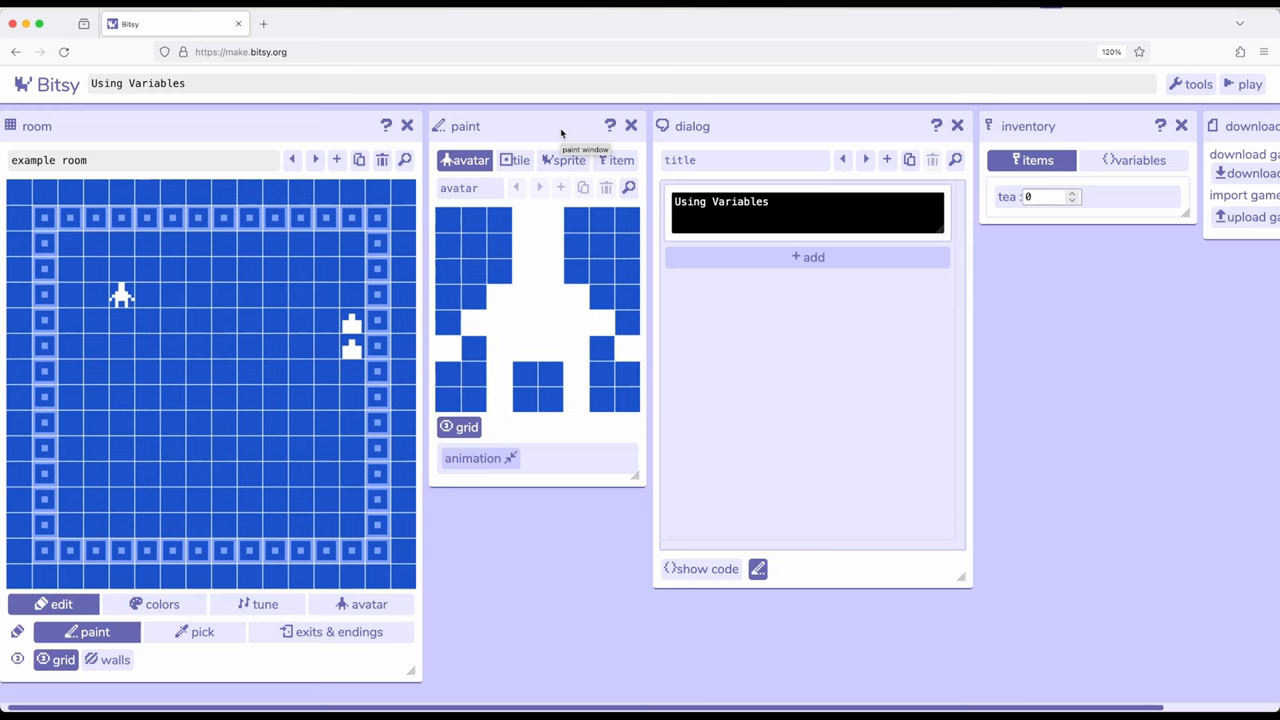
pyautogui.moveTo(1025, 367)
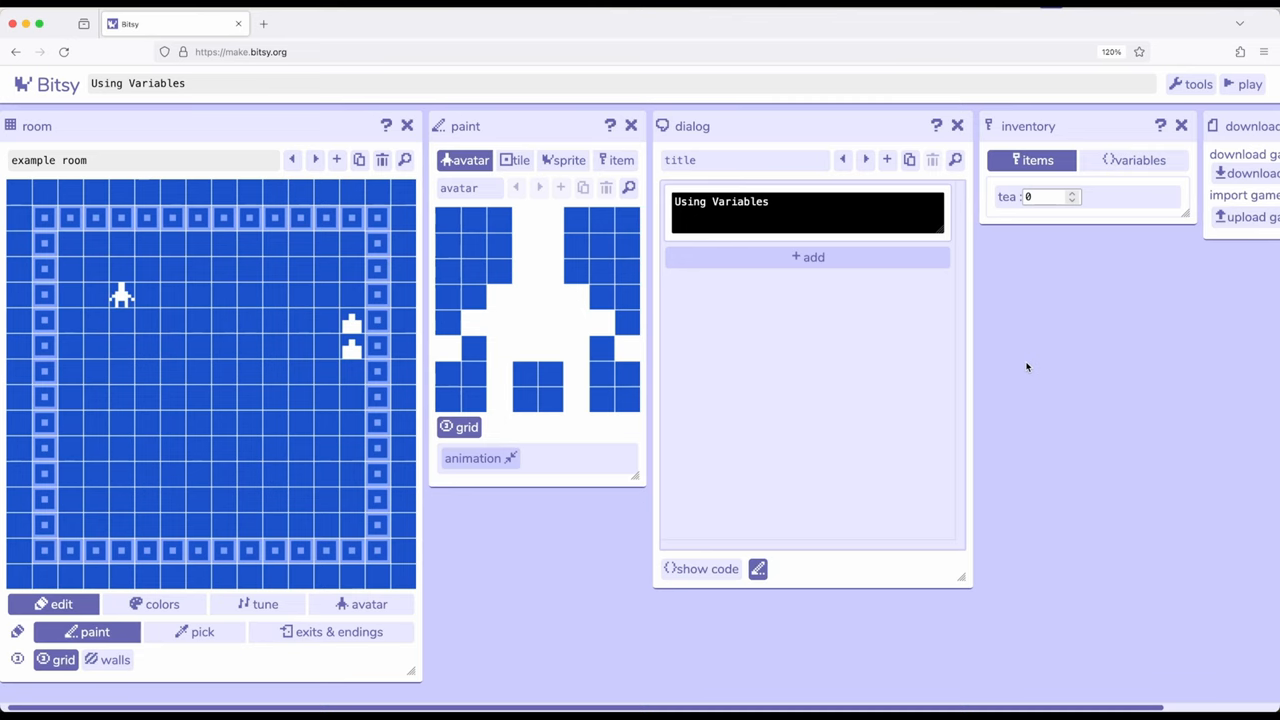
pyautogui.moveTo(1064, 127)
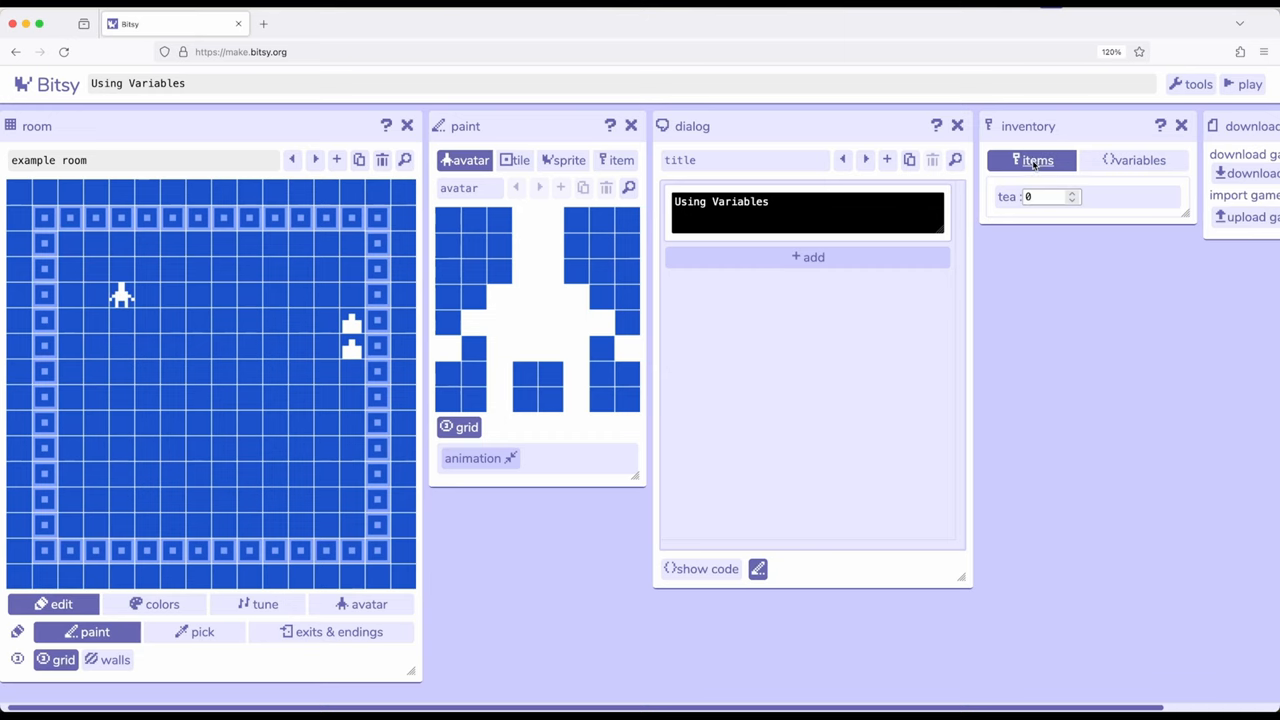
pyautogui.moveTo(1130, 160)
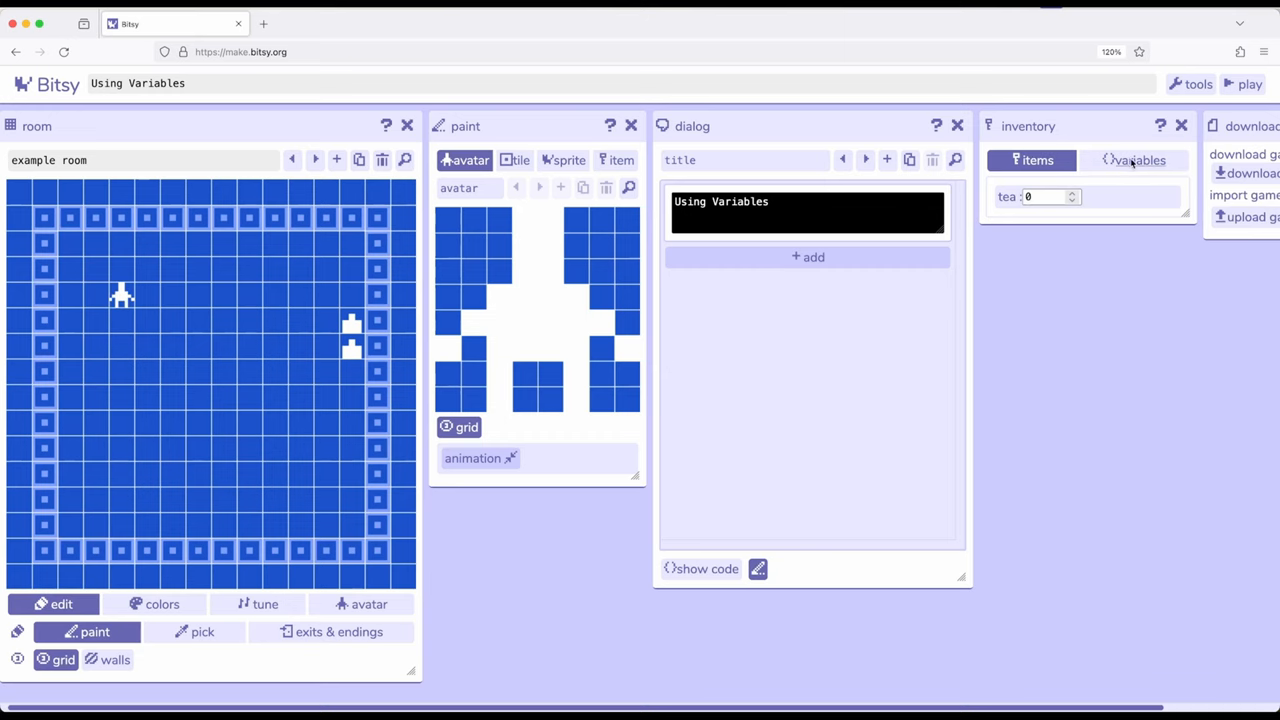
# List the variables button0 and button1, both at 0, in the inventory's variables tab
pyautogui.click(1134, 160)
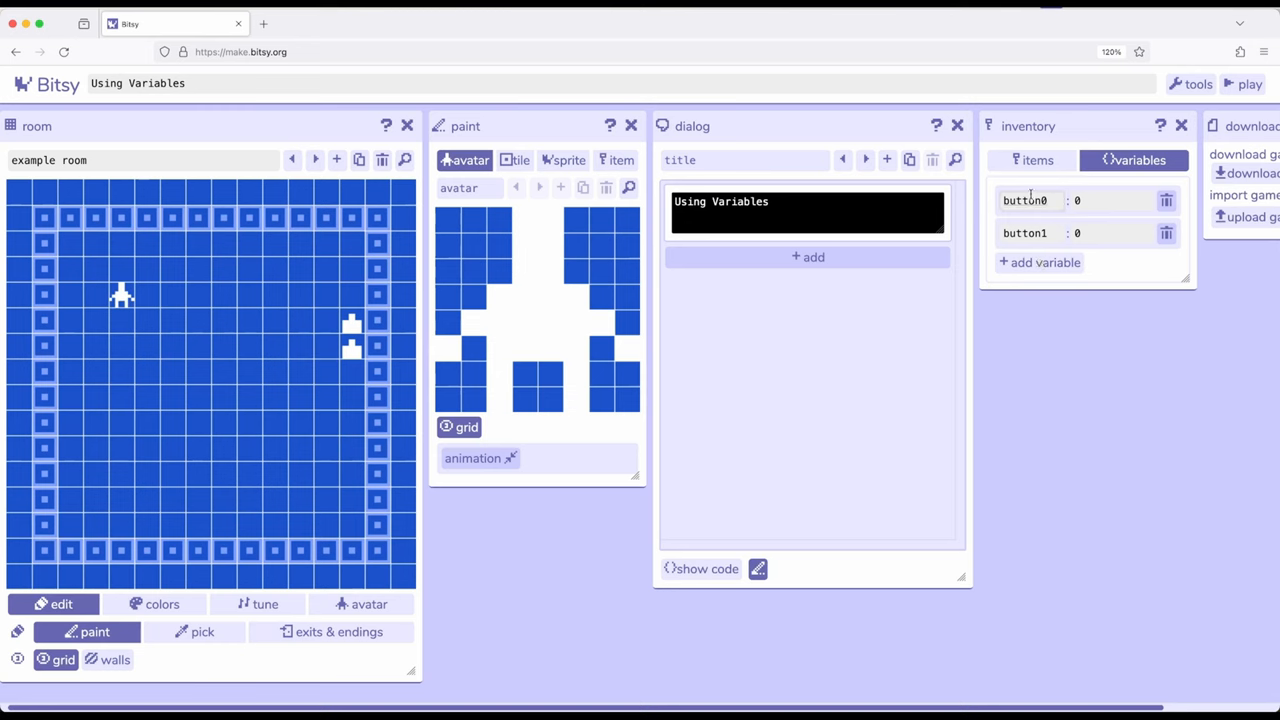
pyautogui.click(1100, 233)
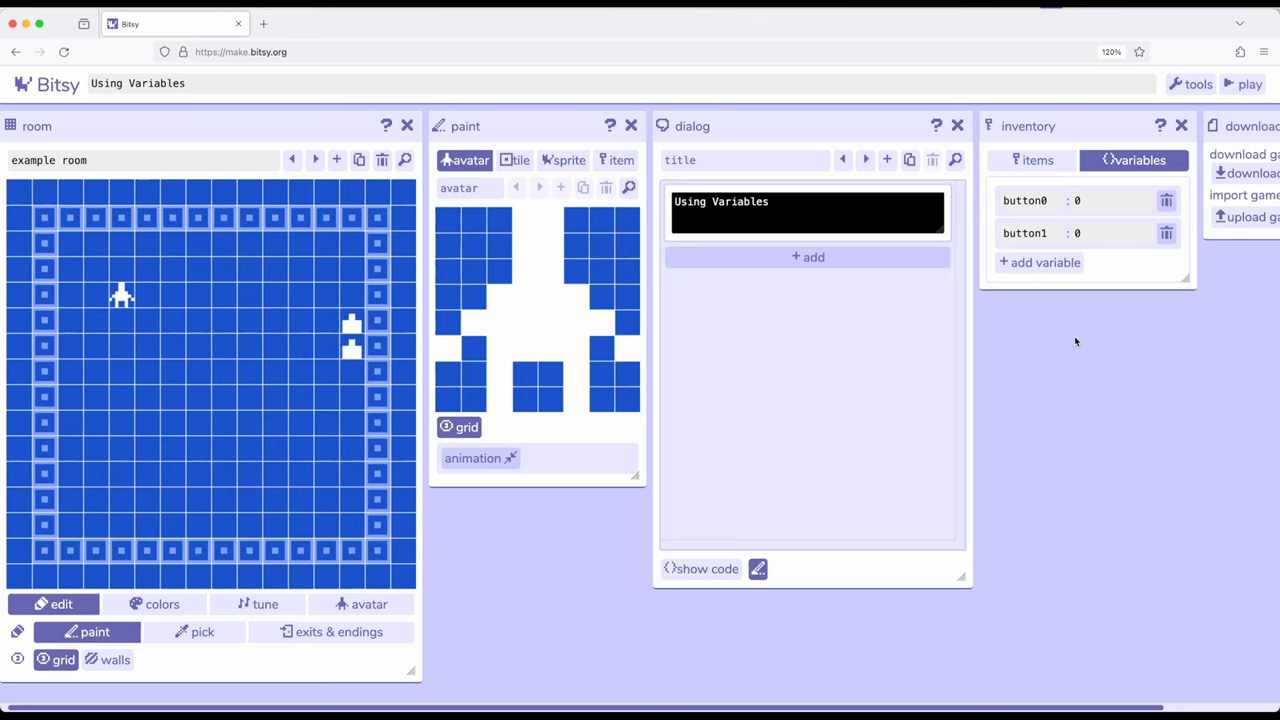
# Select the button0 sprite and edit its 'You have interacted a total of' dialog text
pyautogui.click(569, 160)
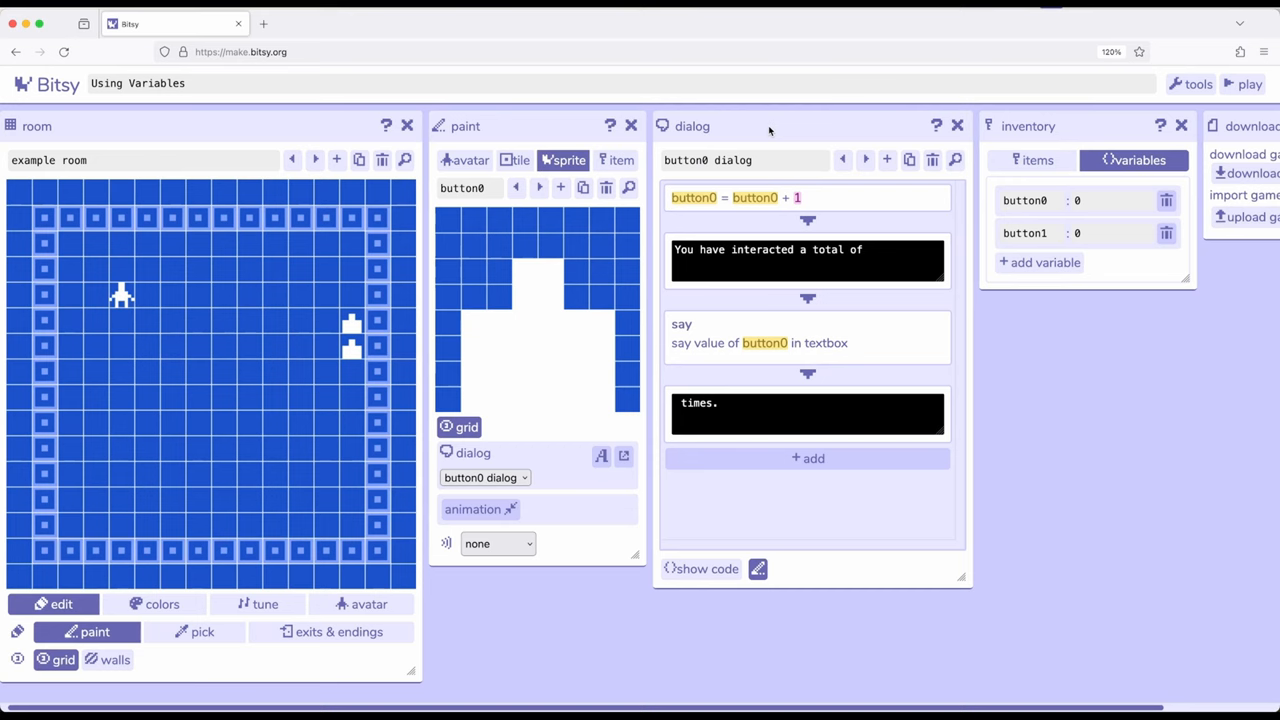
pyautogui.moveTo(682, 213)
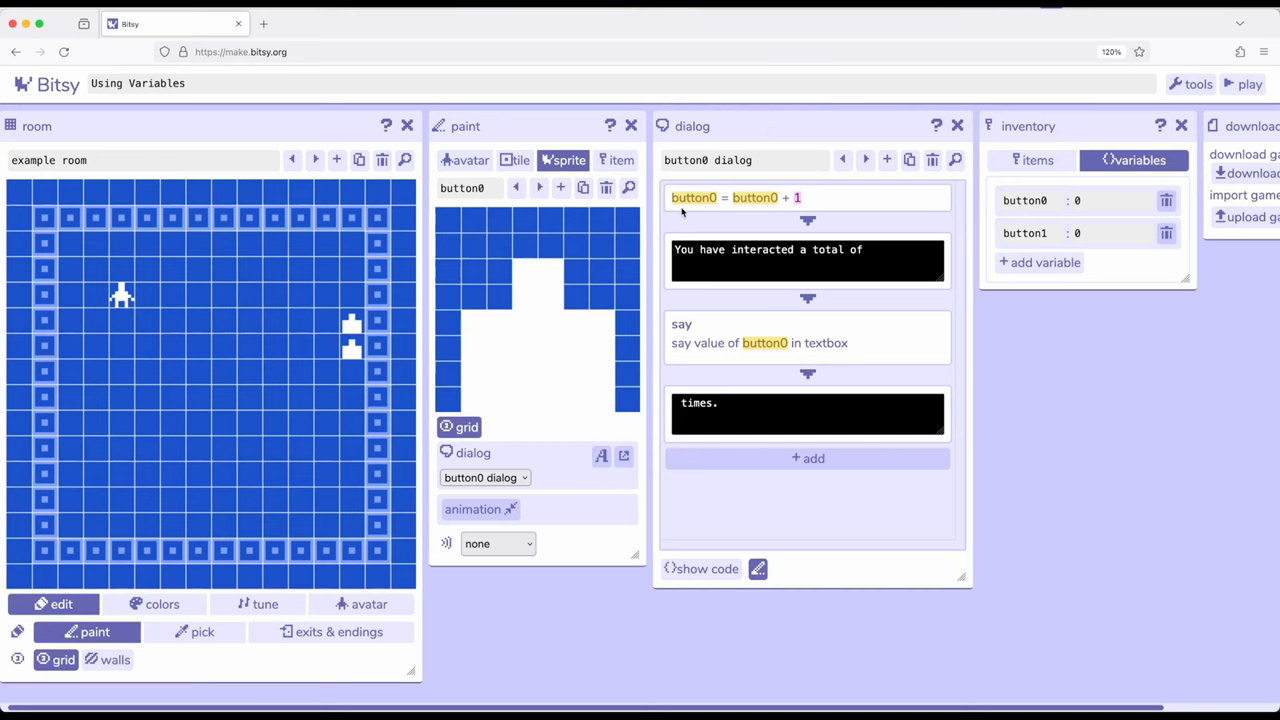
pyautogui.moveTo(817, 199)
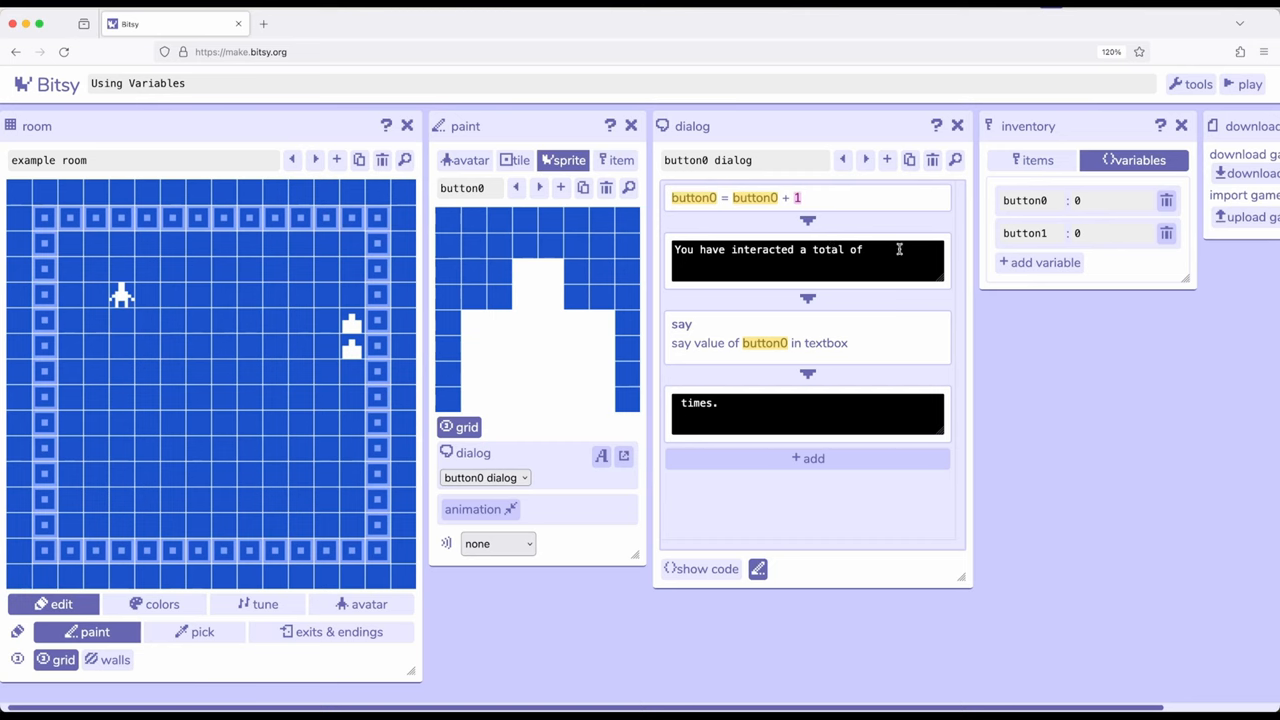
pyautogui.click(807, 249)
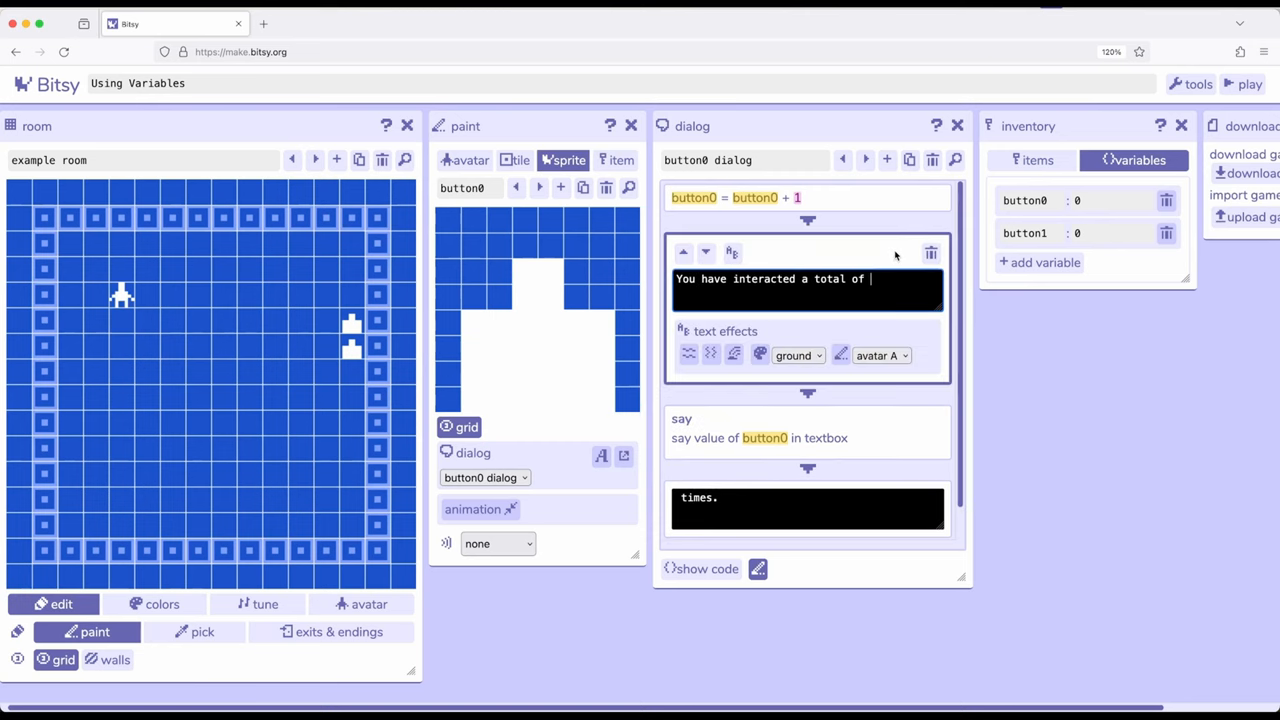
pyautogui.moveTo(715, 443)
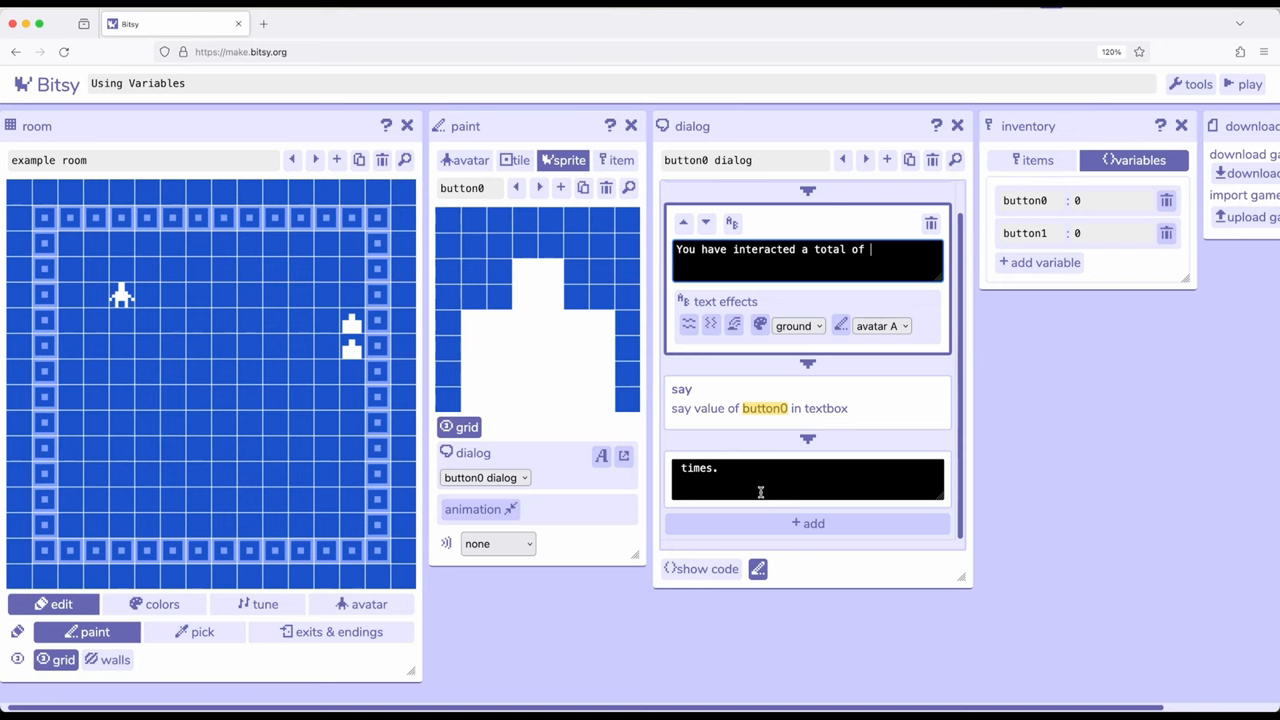
pyautogui.moveTo(817, 528)
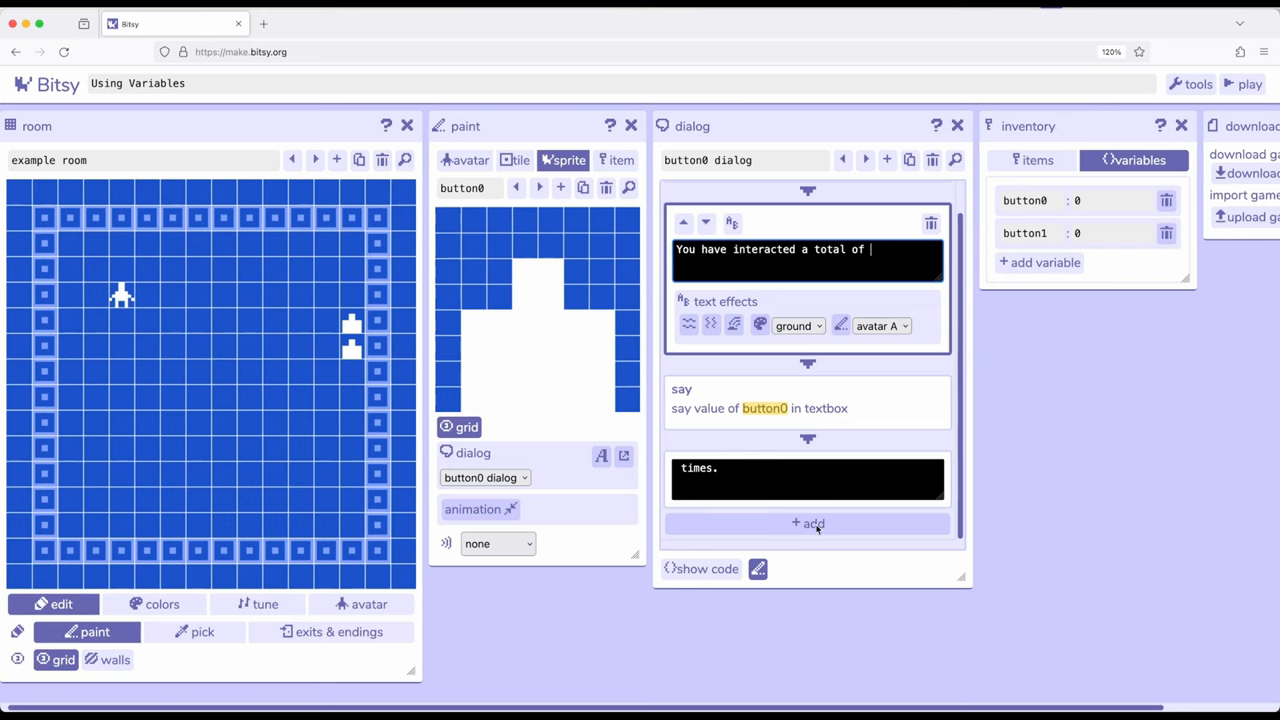
# Browse the item and variable dialog actions for button0, then cancel the action list
pyautogui.click(807, 523)
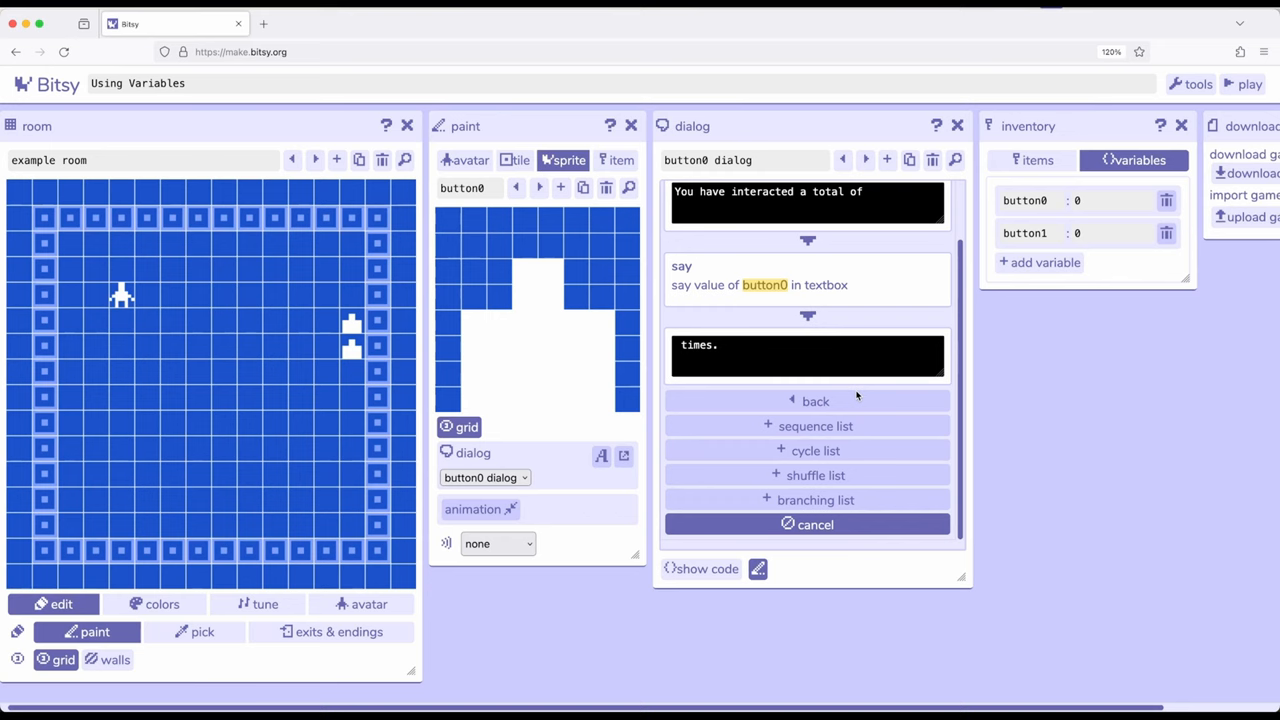
pyautogui.click(815, 401)
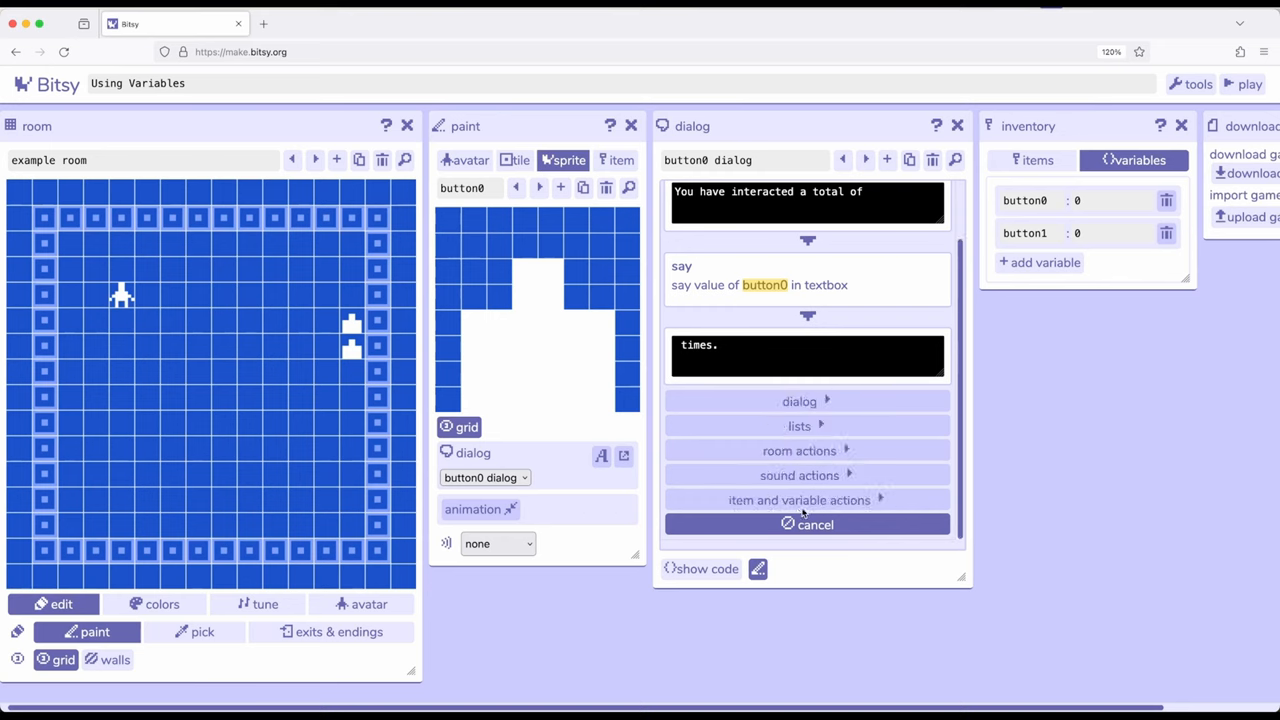
pyautogui.click(799, 500)
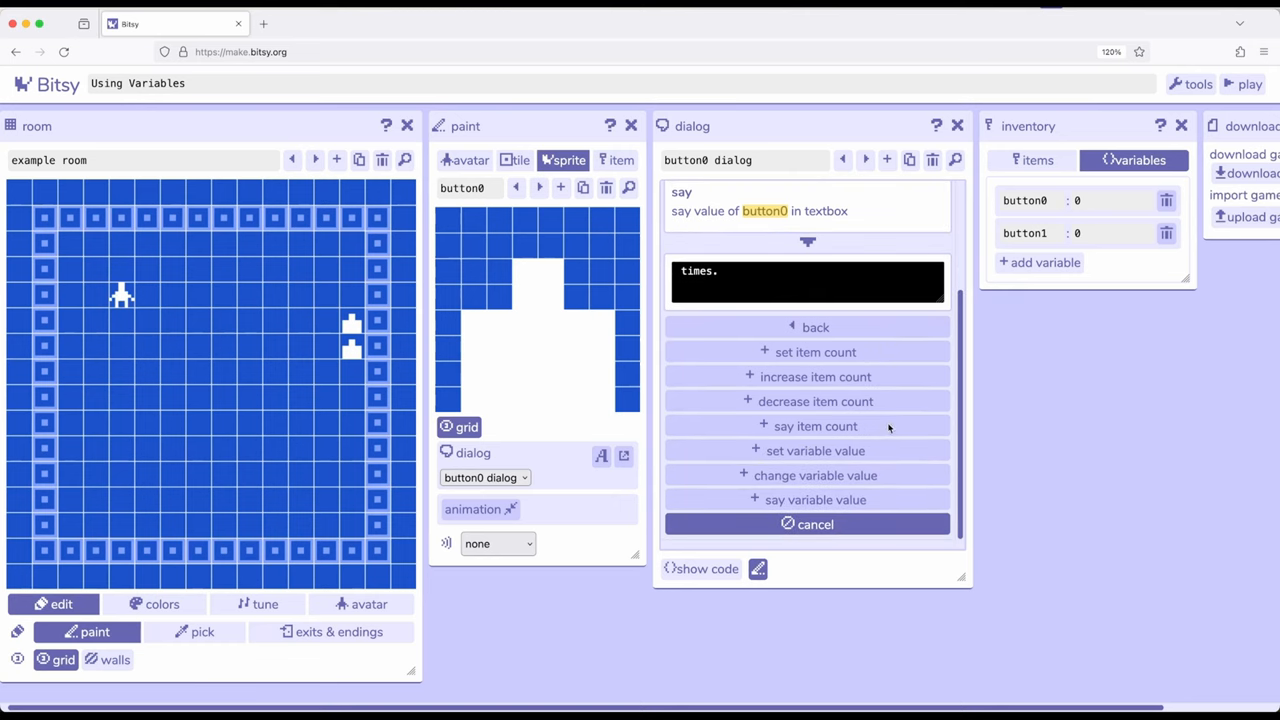
pyautogui.moveTo(814, 506)
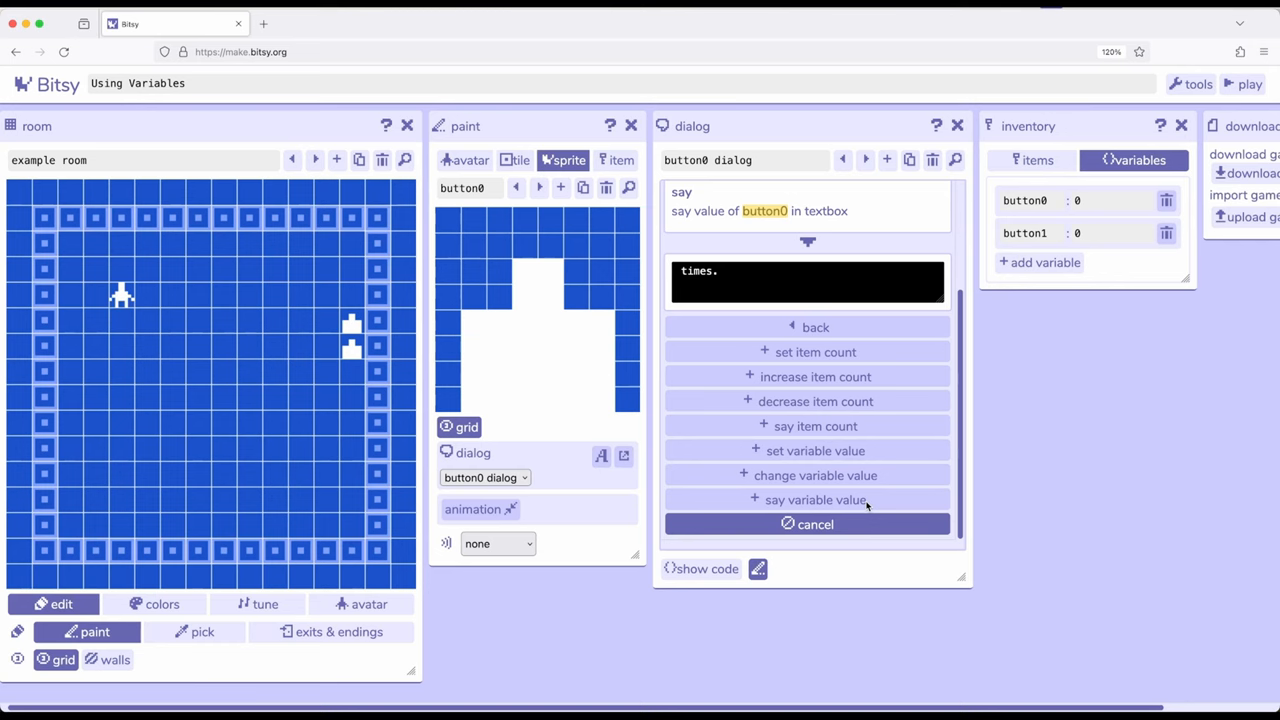
pyautogui.moveTo(850, 470)
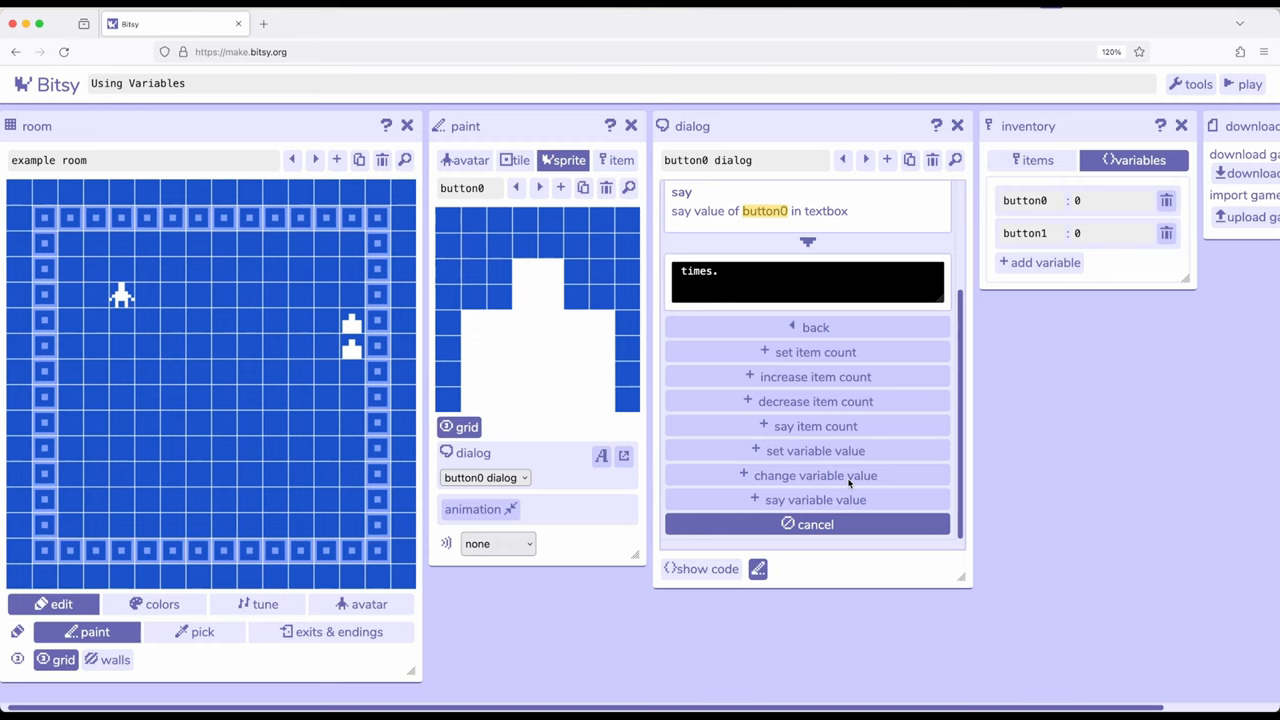
pyautogui.click(815, 475)
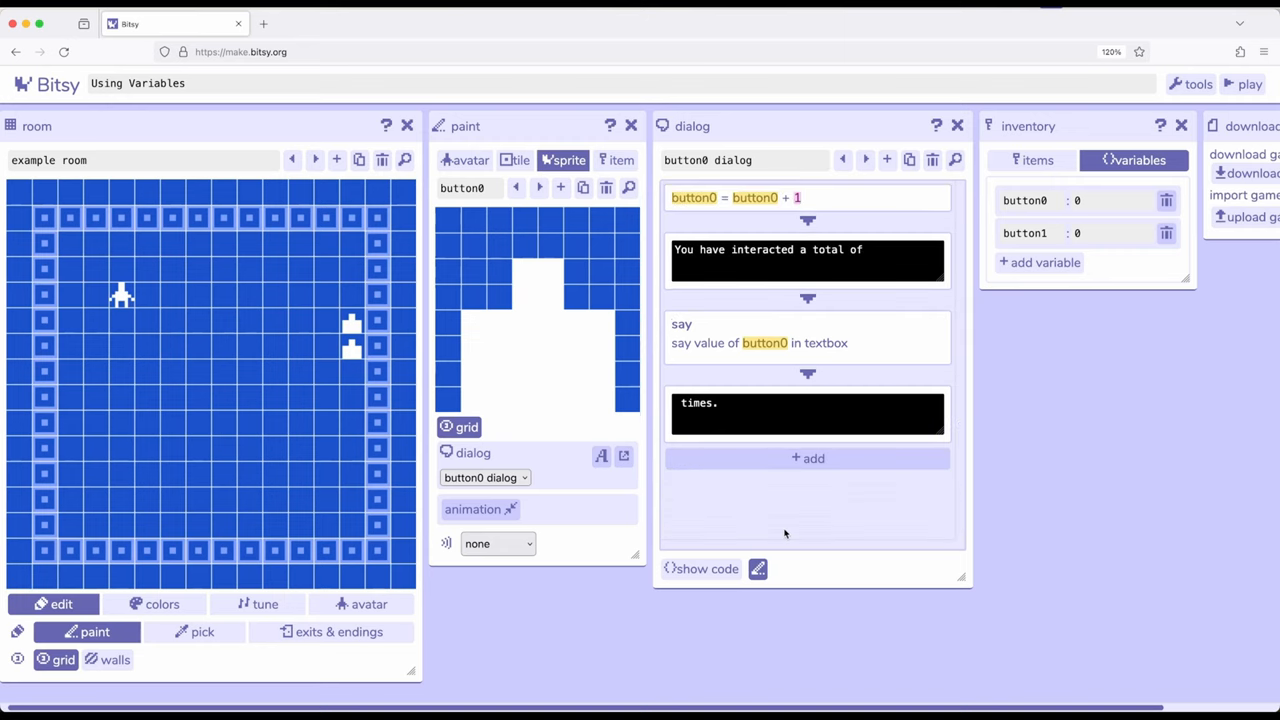
pyautogui.moveTo(629, 209)
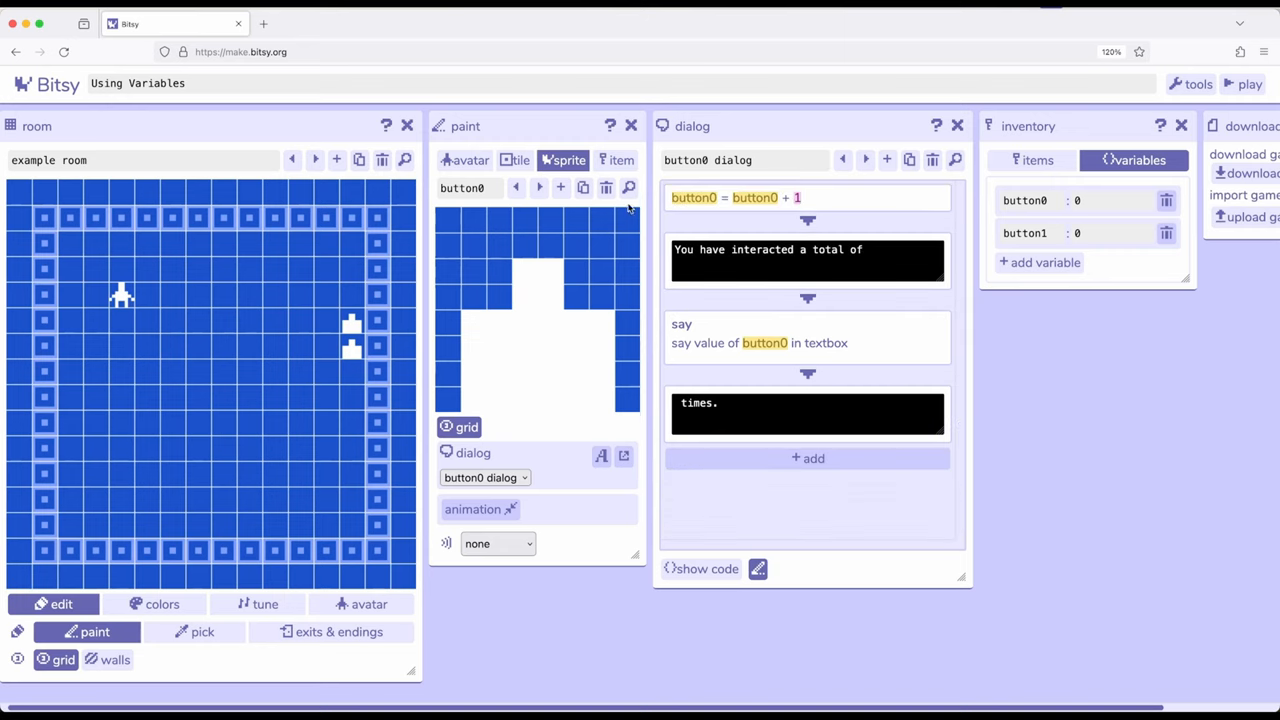
pyautogui.moveTo(762, 227)
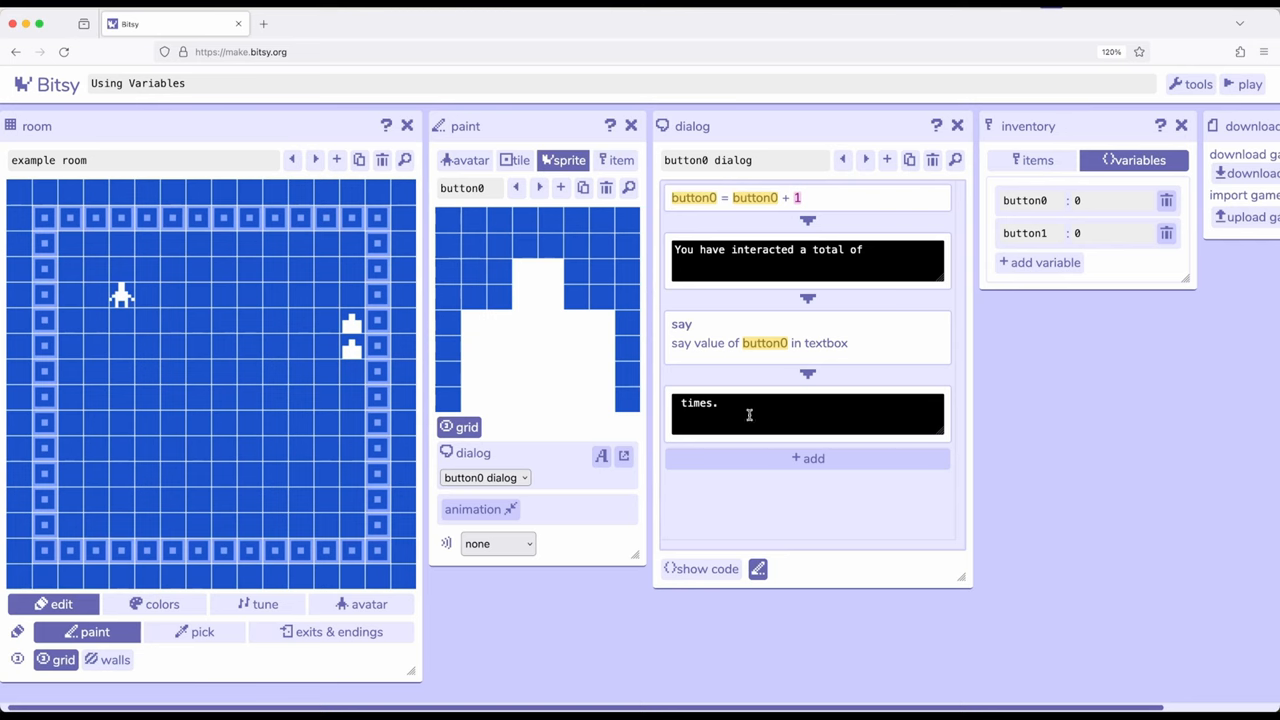
pyautogui.moveTo(877, 352)
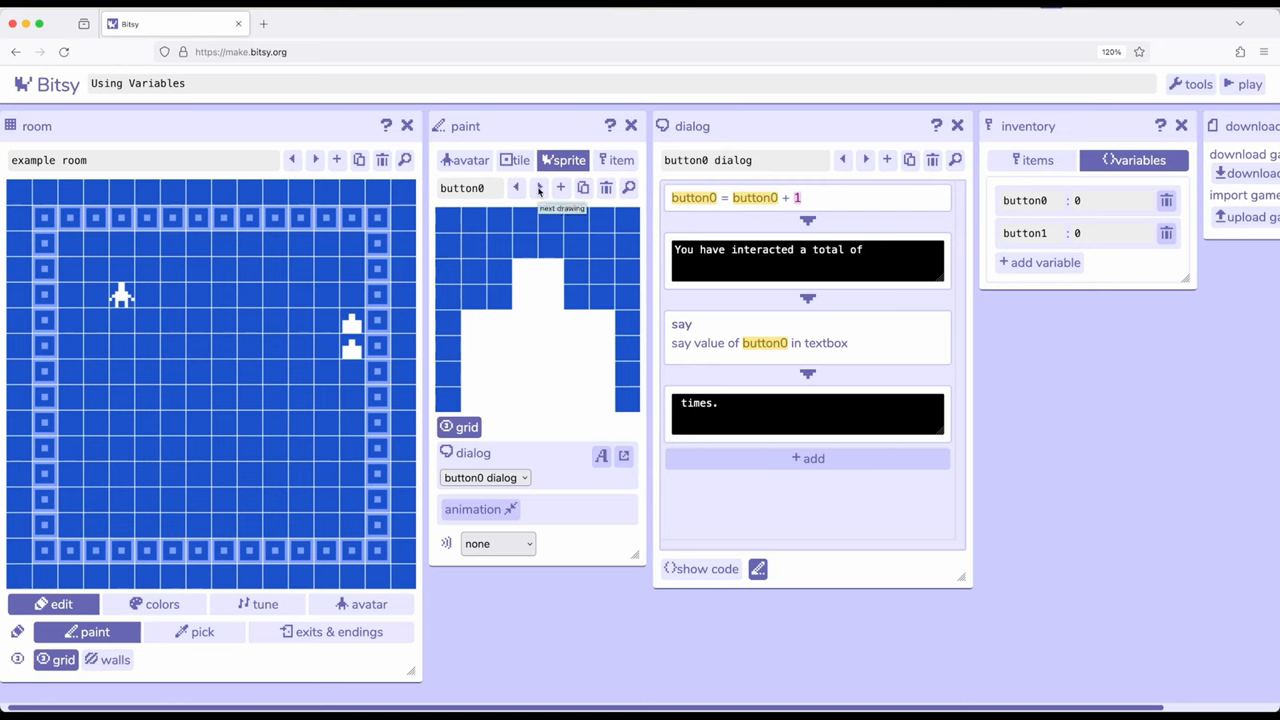
# Switch to the button1 sprite to view its add-1-and-say-total dialog
pyautogui.click(539, 187)
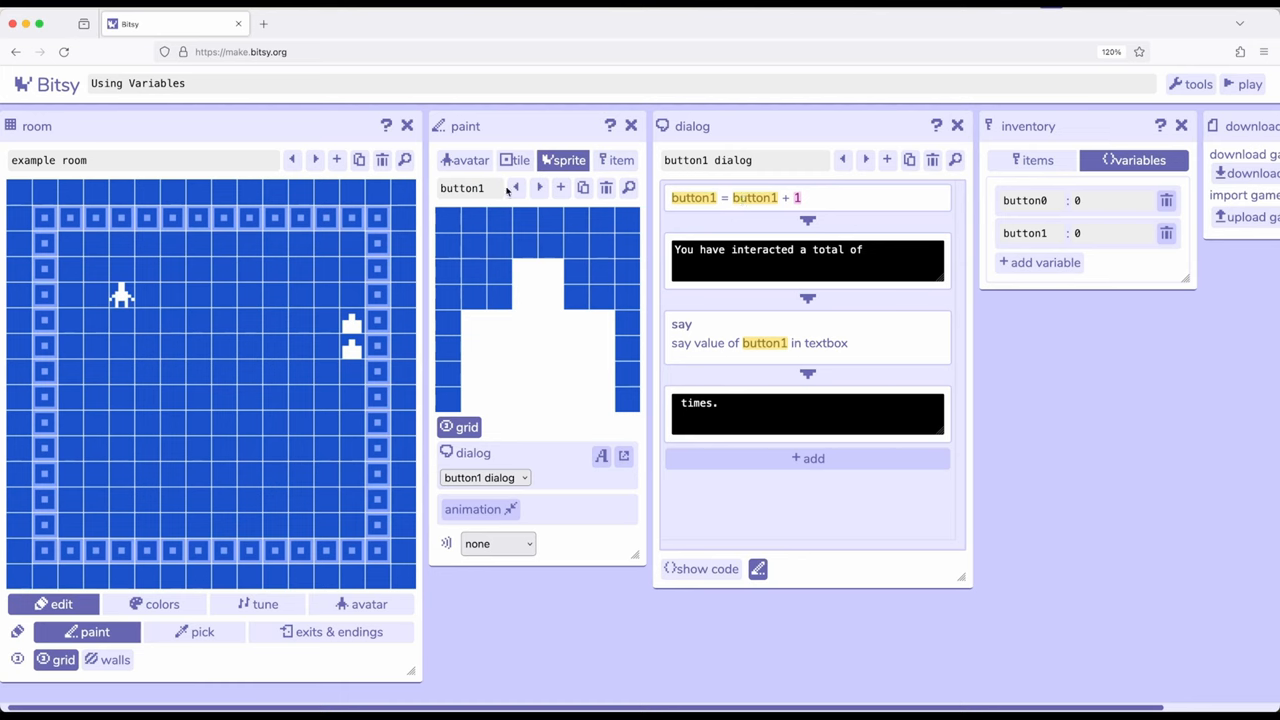
pyautogui.moveTo(515, 188)
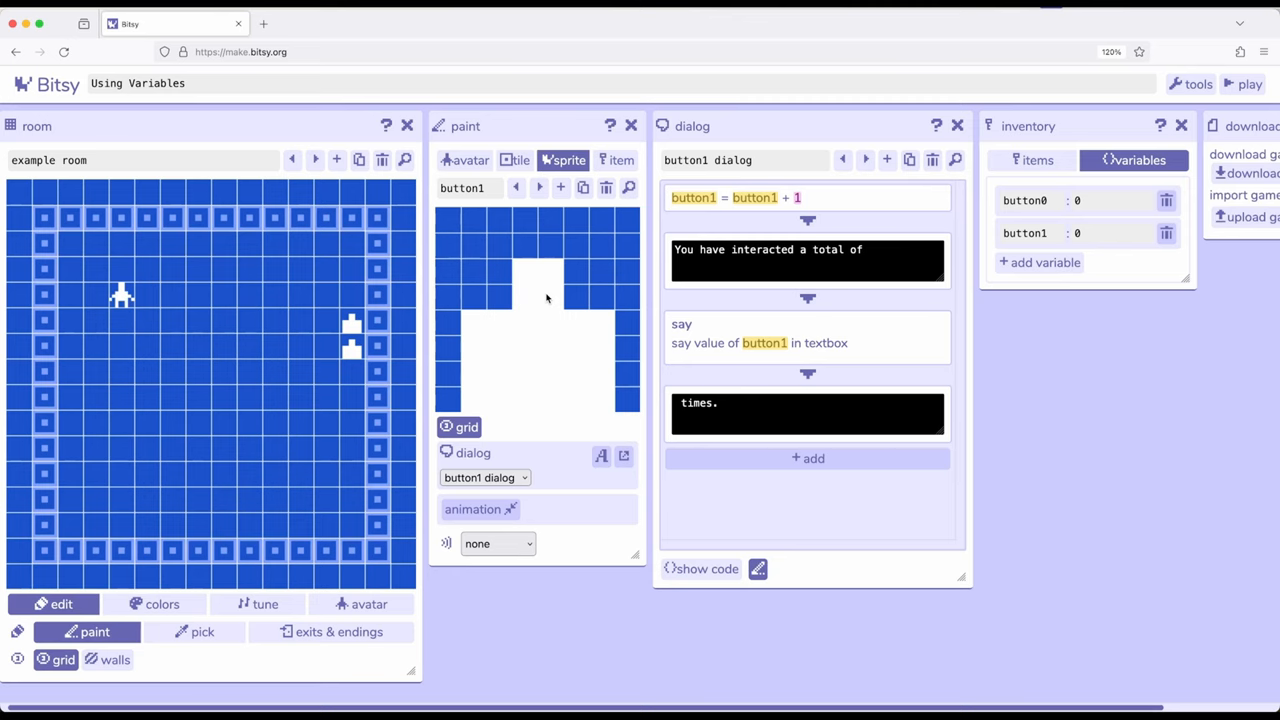
pyautogui.moveTo(958, 173)
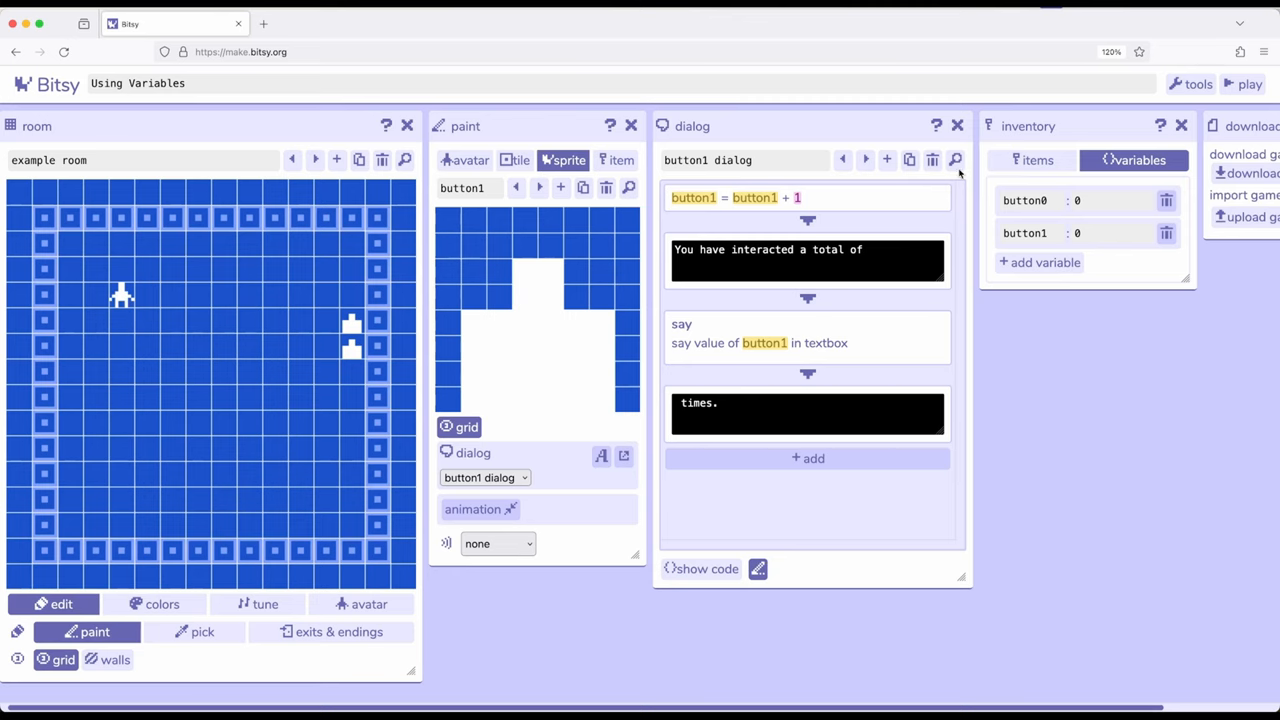
# Playtest both buttons, raising button0 to 3 and button1 to 2, then stop
pyautogui.click(1244, 84)
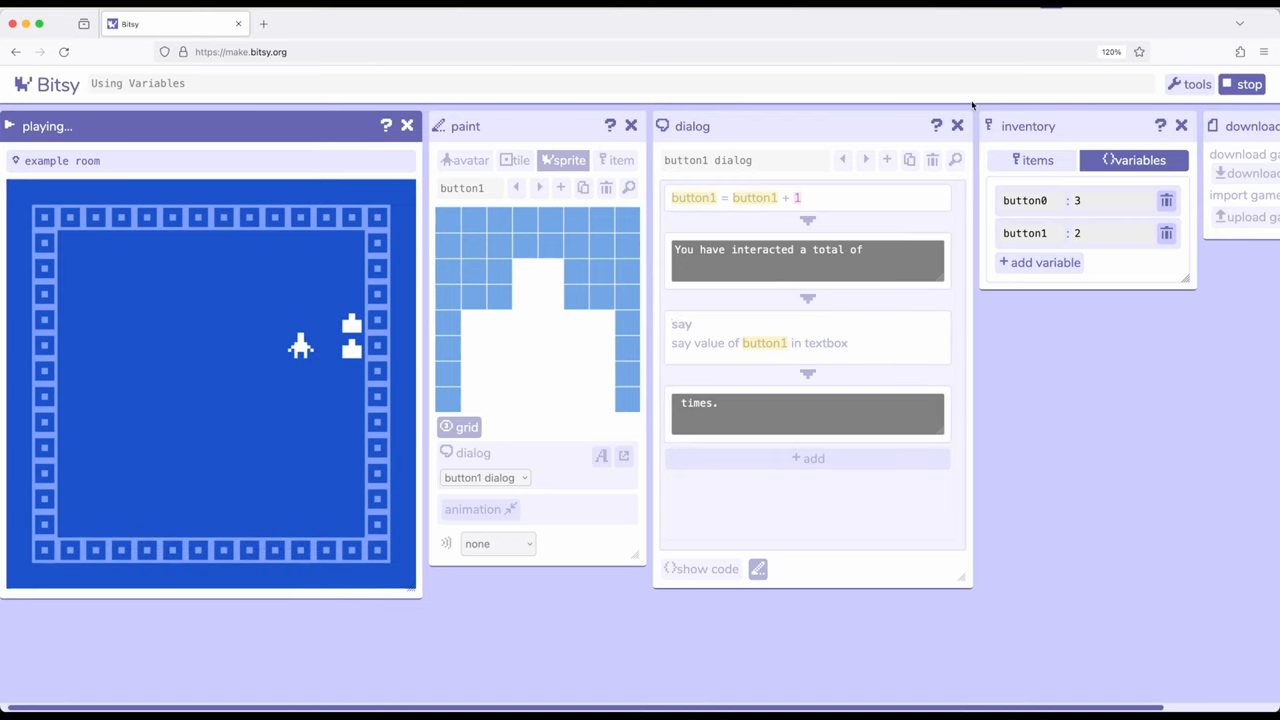
pyautogui.click(1248, 84)
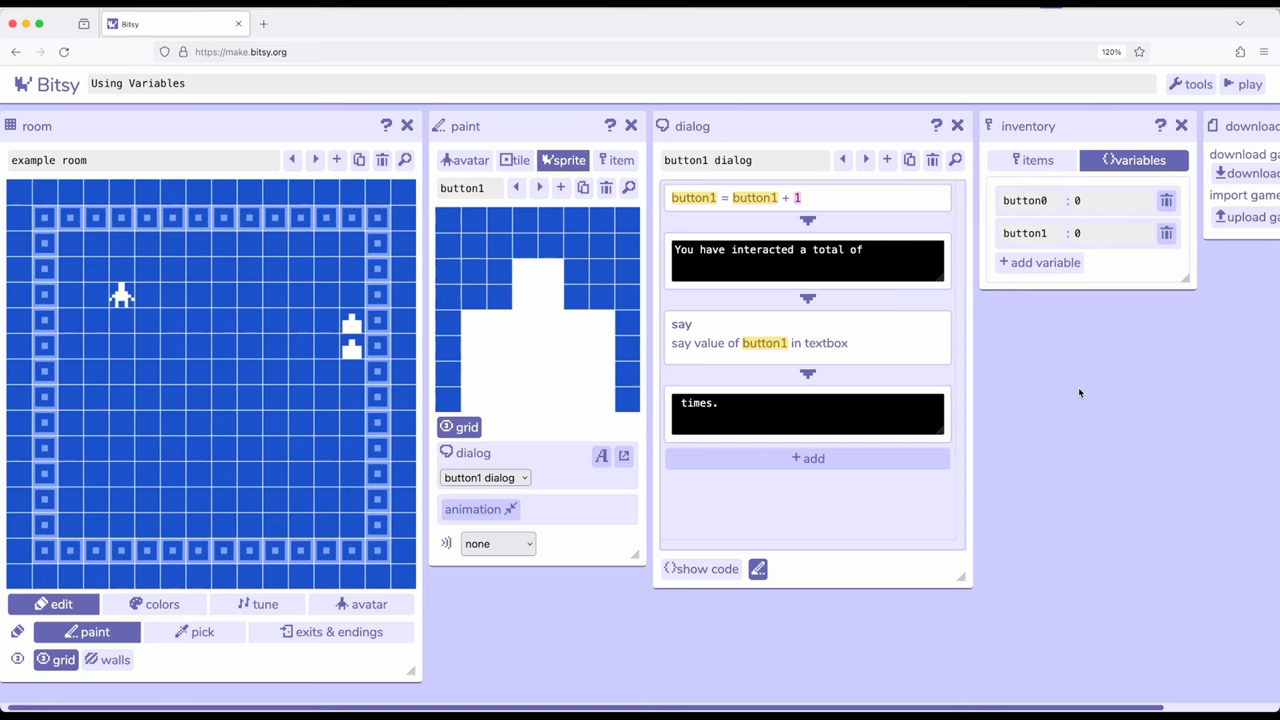
pyautogui.moveTo(789, 234)
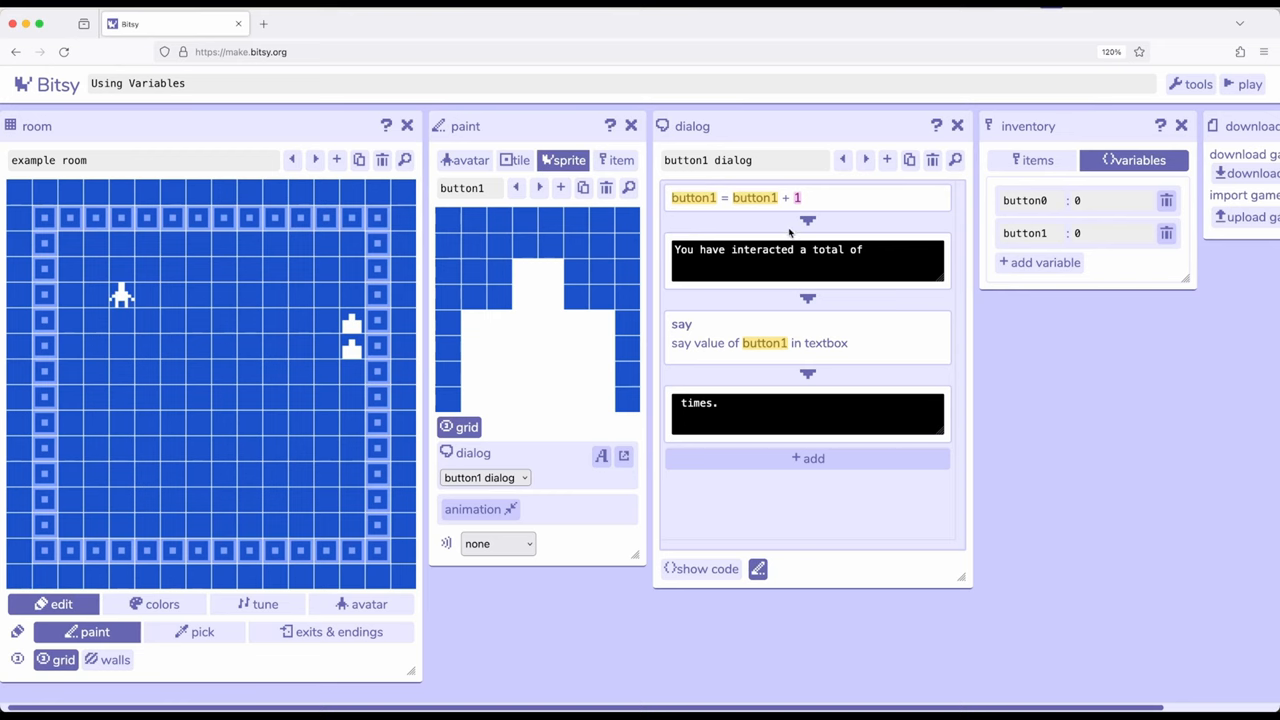
pyautogui.moveTo(815, 188)
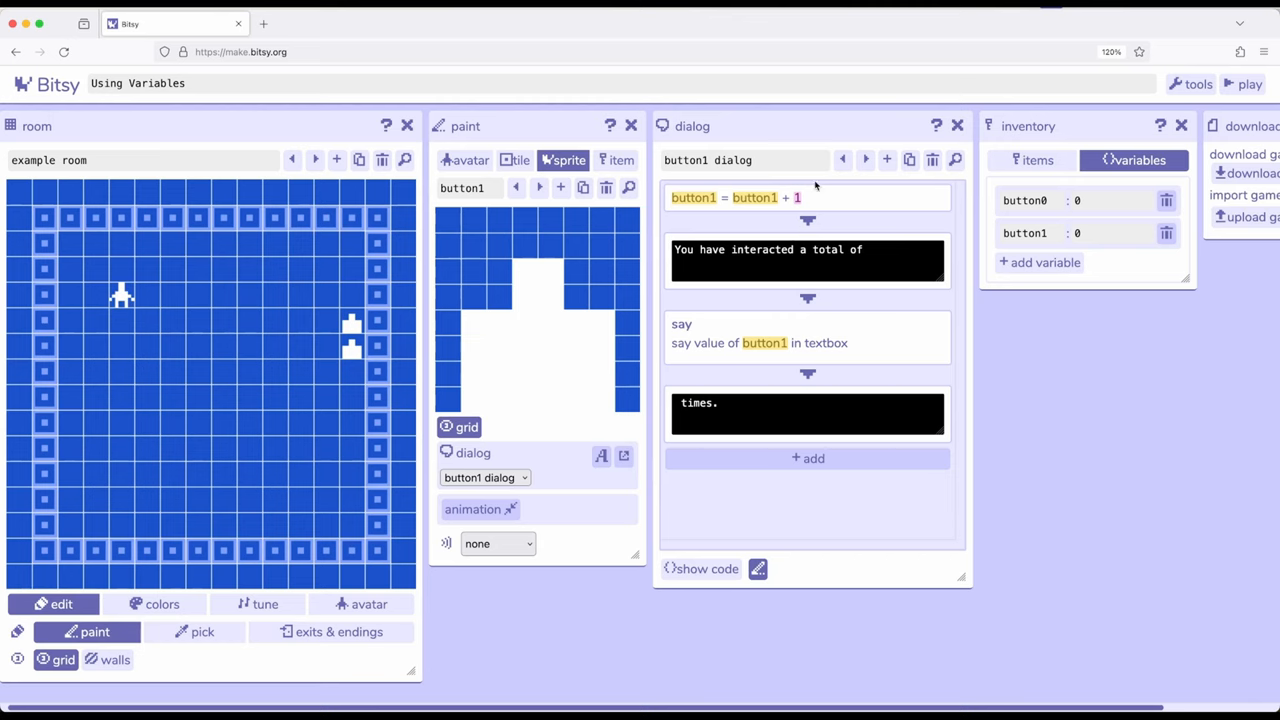
pyautogui.moveTo(621, 160)
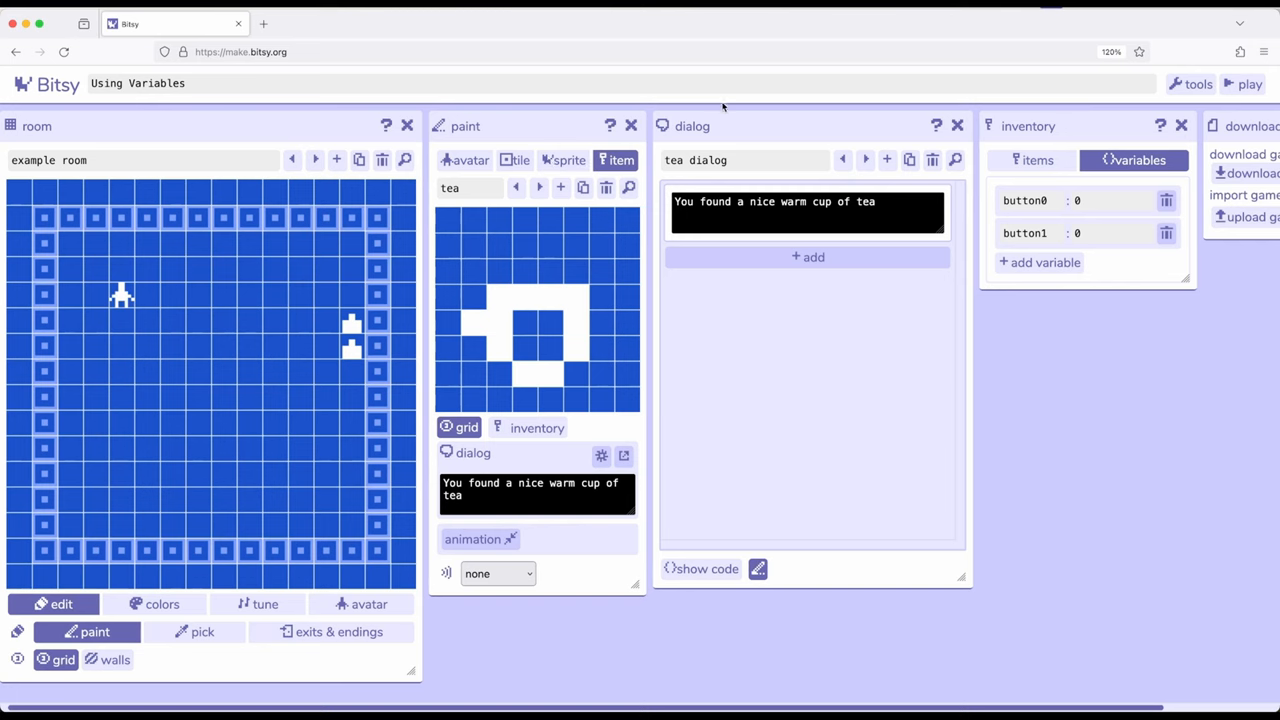
pyautogui.moveTo(825, 271)
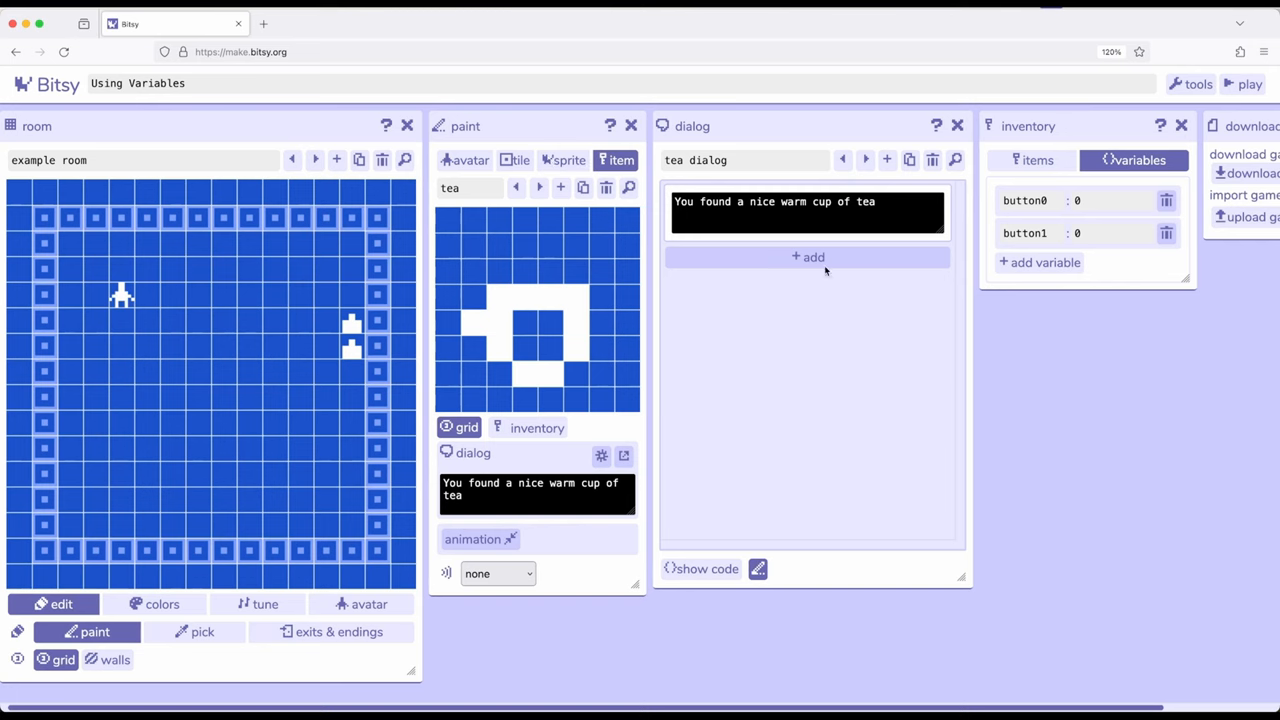
pyautogui.moveTo(856, 380)
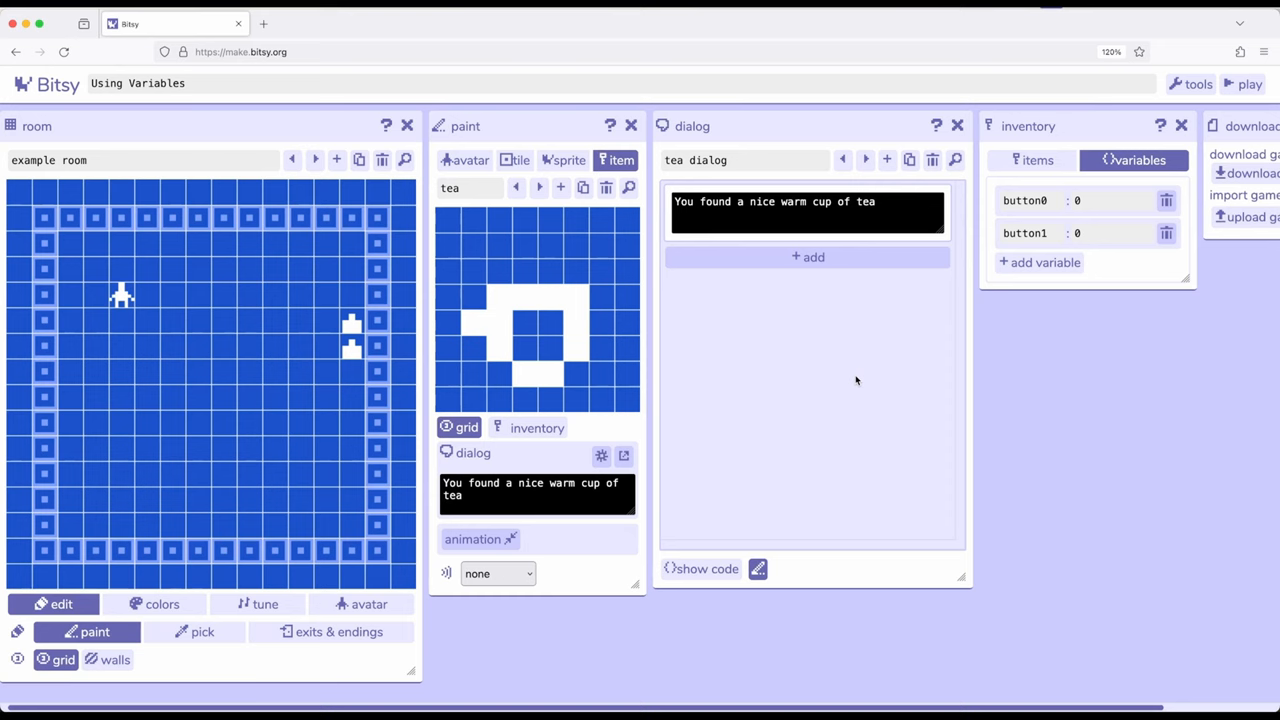
# Switch from the items tab to sprites to view the cat sprite's dialog
pyautogui.click(563, 160)
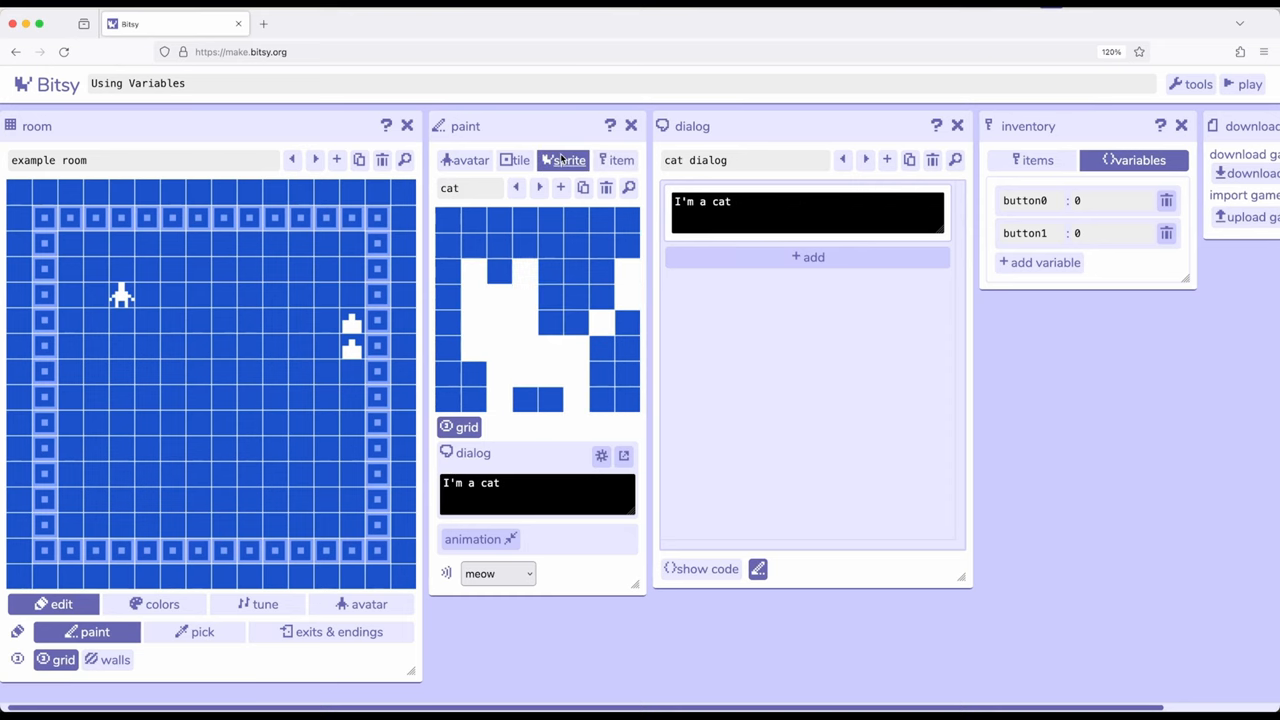
pyautogui.moveTo(569, 160)
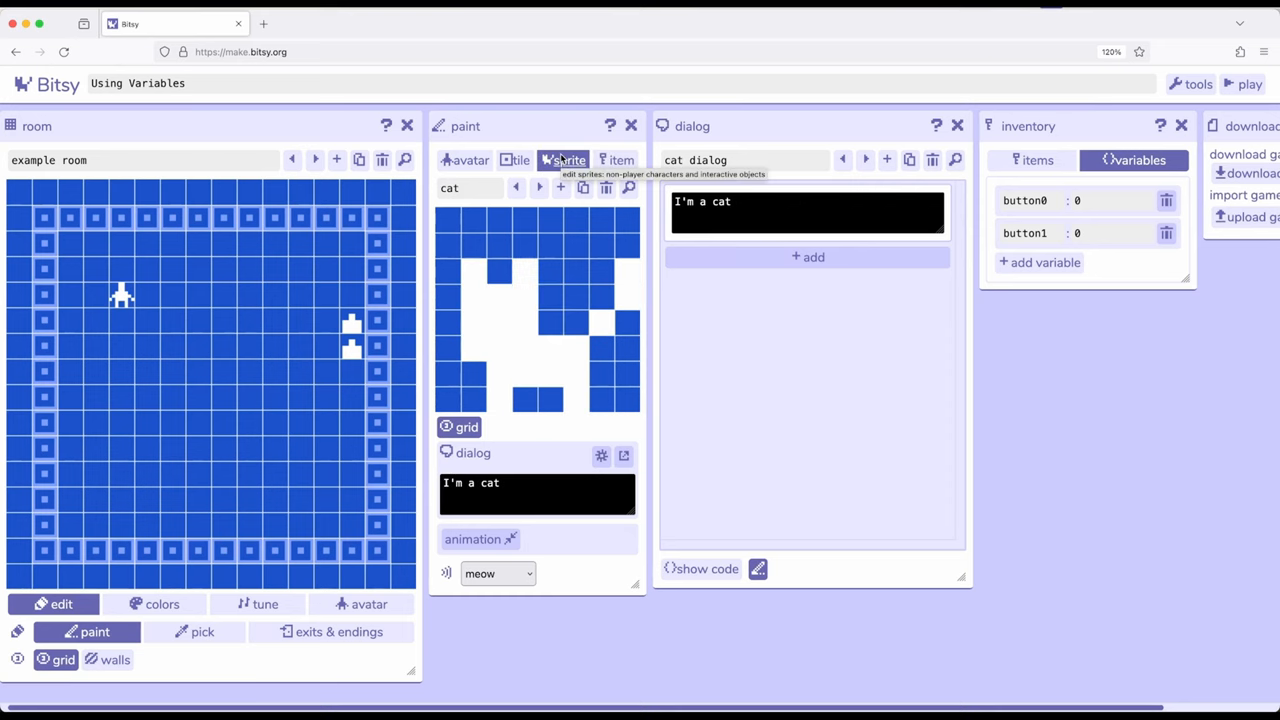
pyautogui.moveTo(538, 187)
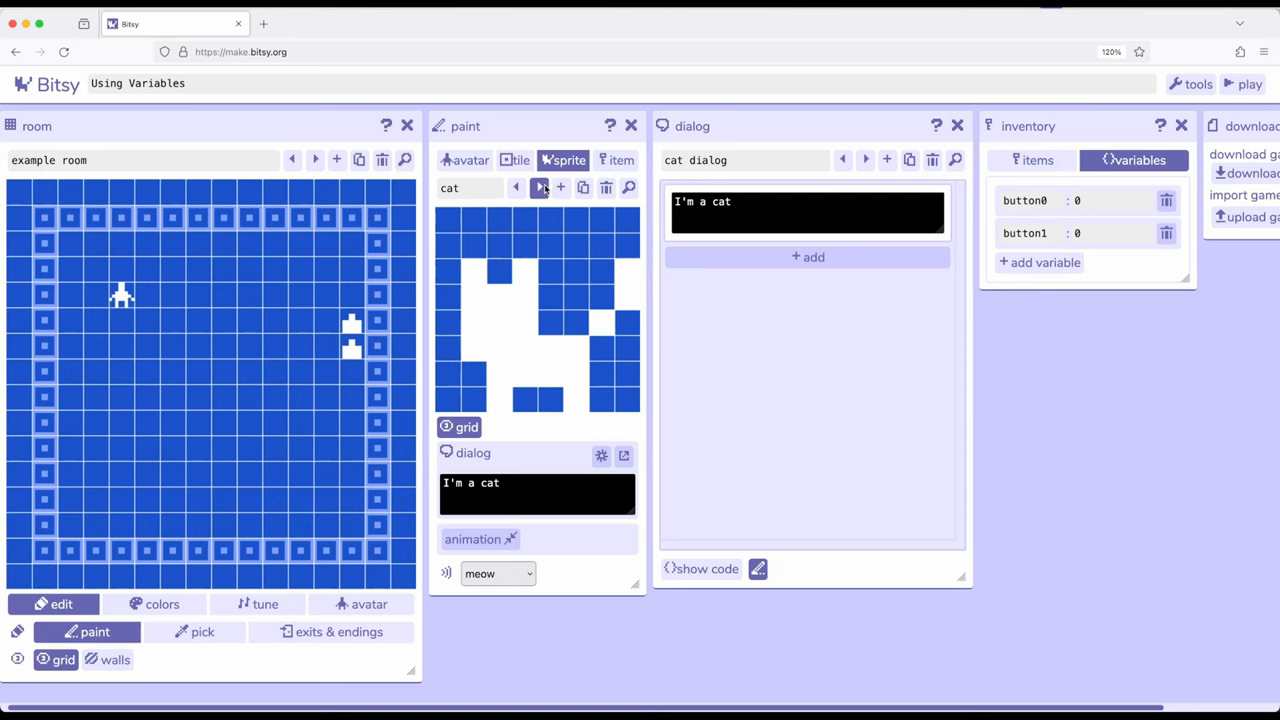